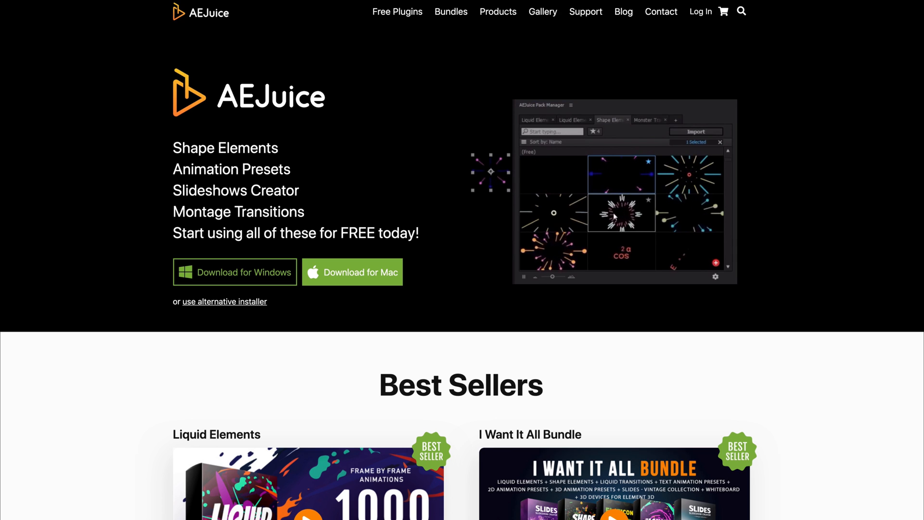
Scroll the AEJuice homepage down to the Best Sellers section with Liquid Elements and the bundle
scroll(down, 3)
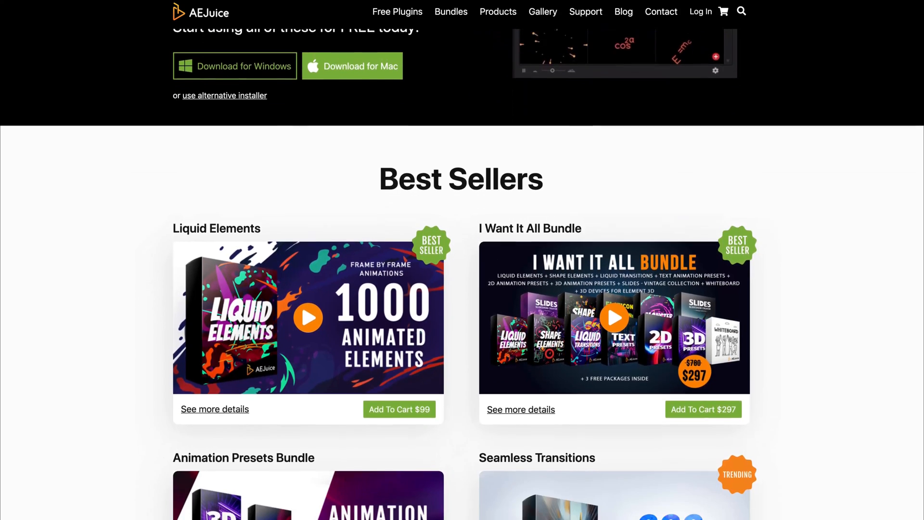
scroll(down, 3)
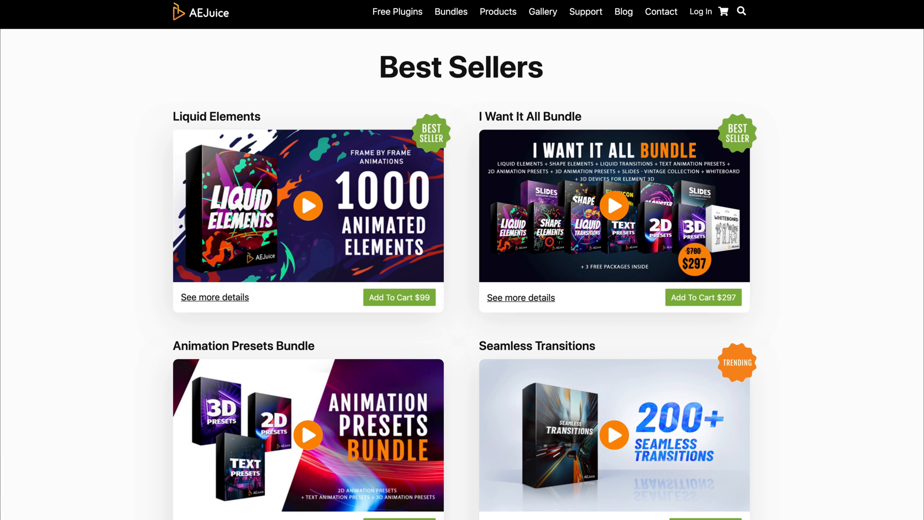
scroll(down, 3)
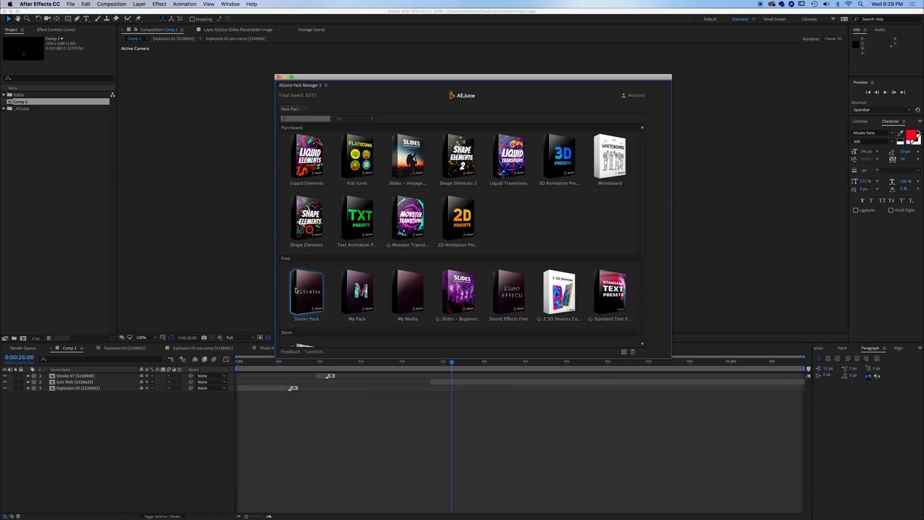
click(306, 292)
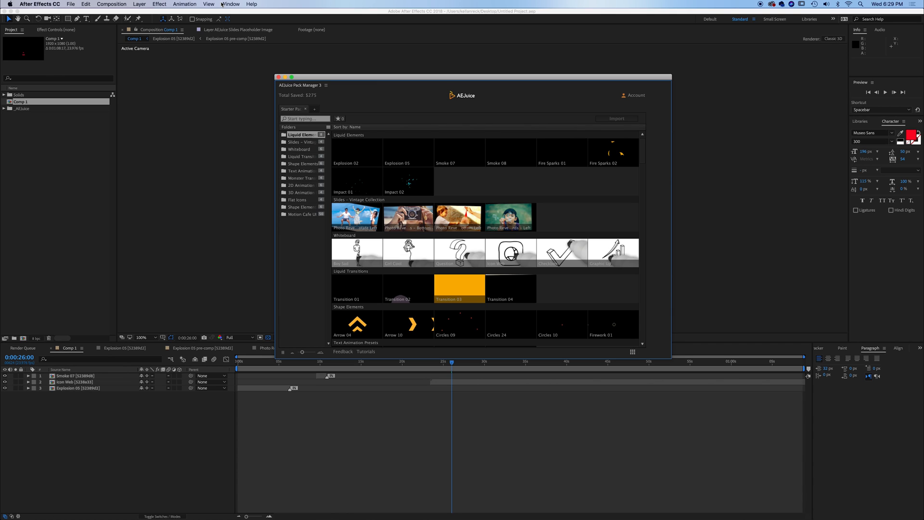
click(235, 3)
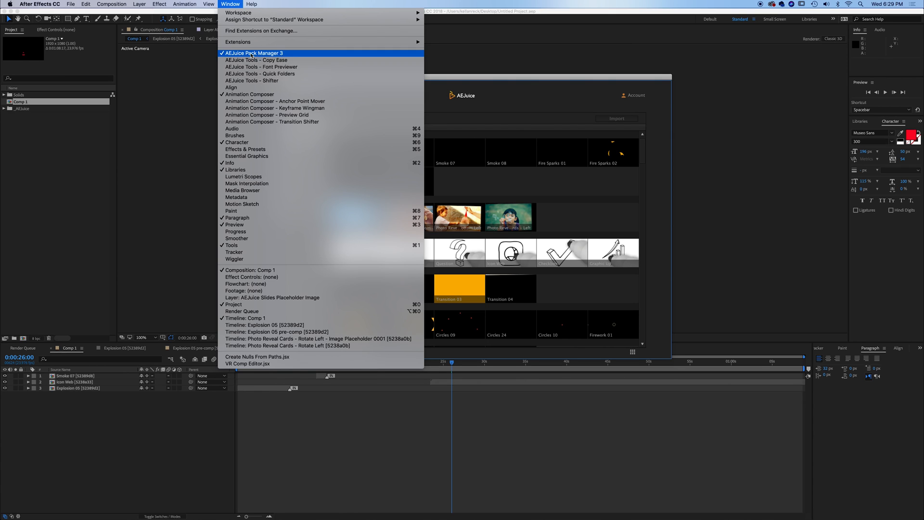
click(255, 53)
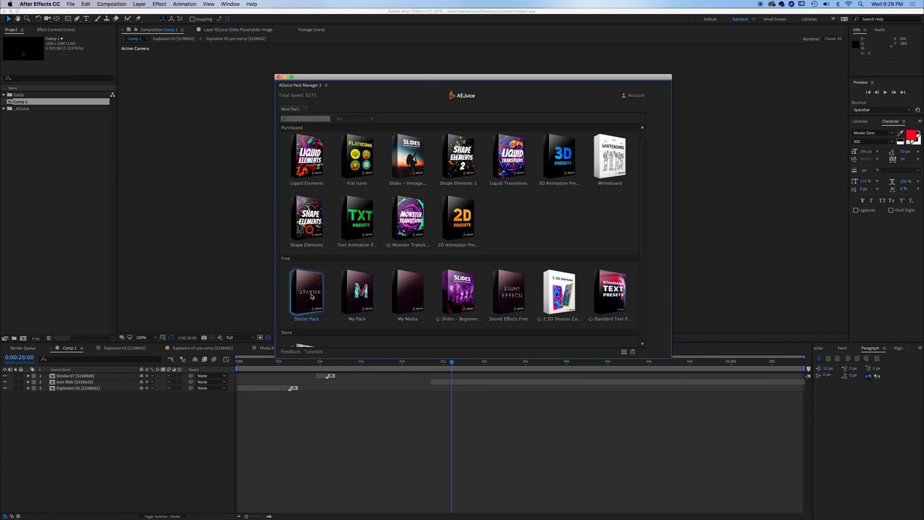
Browse the Starter Pack folders and choose Explosion 05 from Liquid Elements for import
click(307, 292)
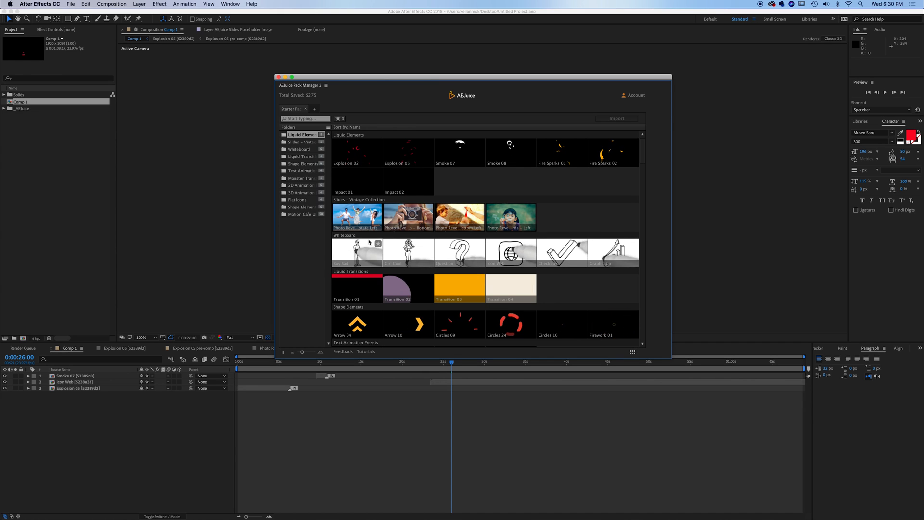
scroll(down, 3)
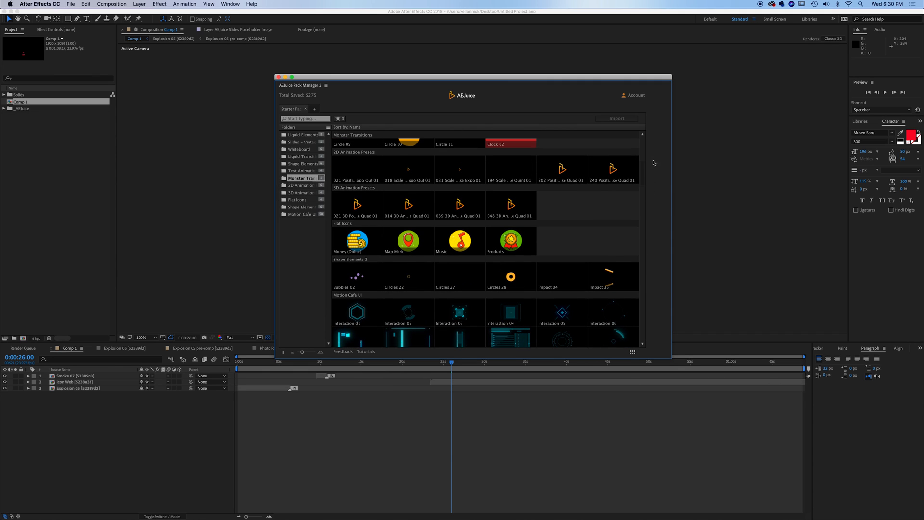
click(300, 135)
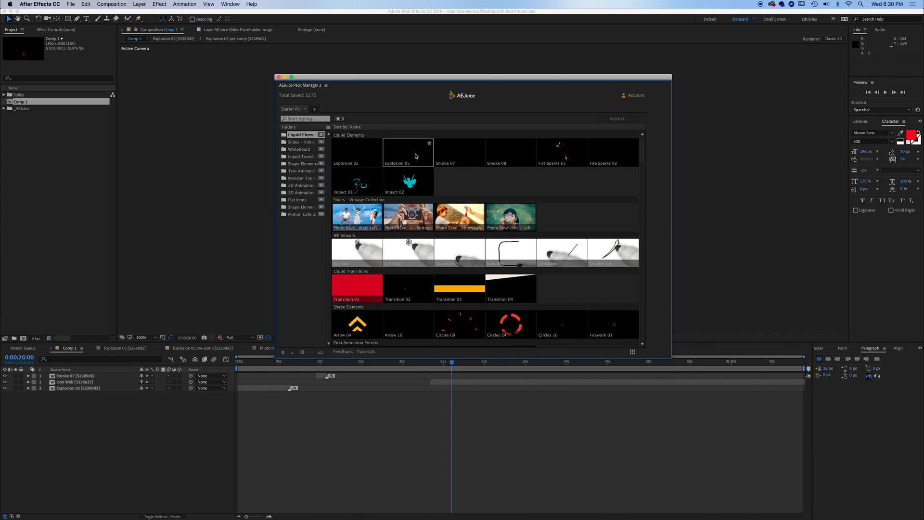
click(408, 152)
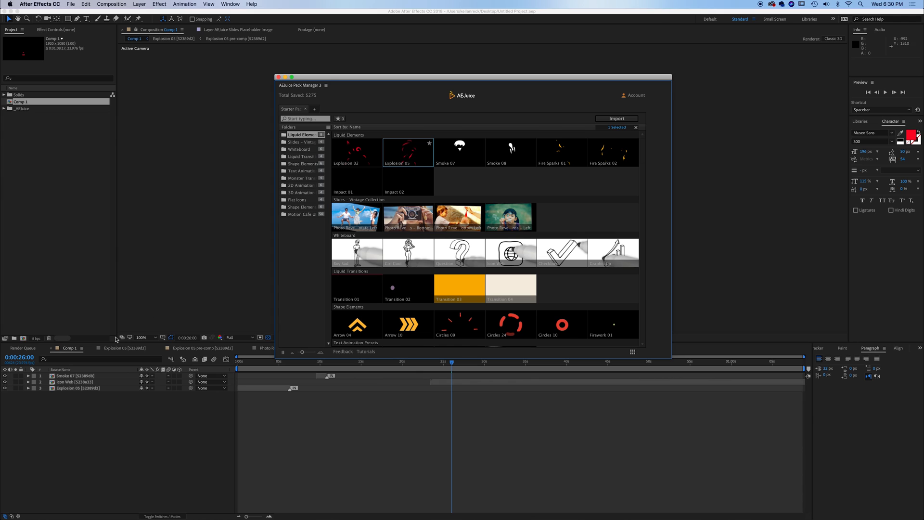
Import Explosion 05 into Comp 1 and set its Controls layer colour from red to blue
click(616, 119)
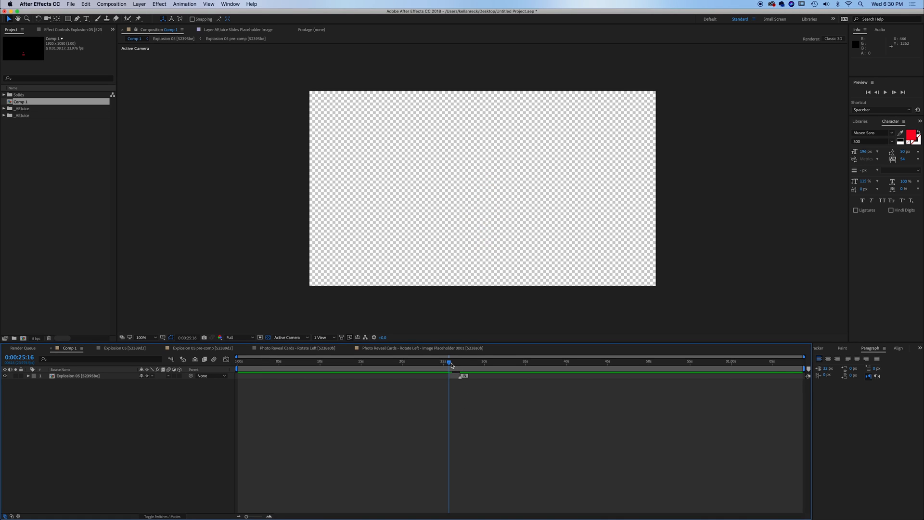
key(Space)
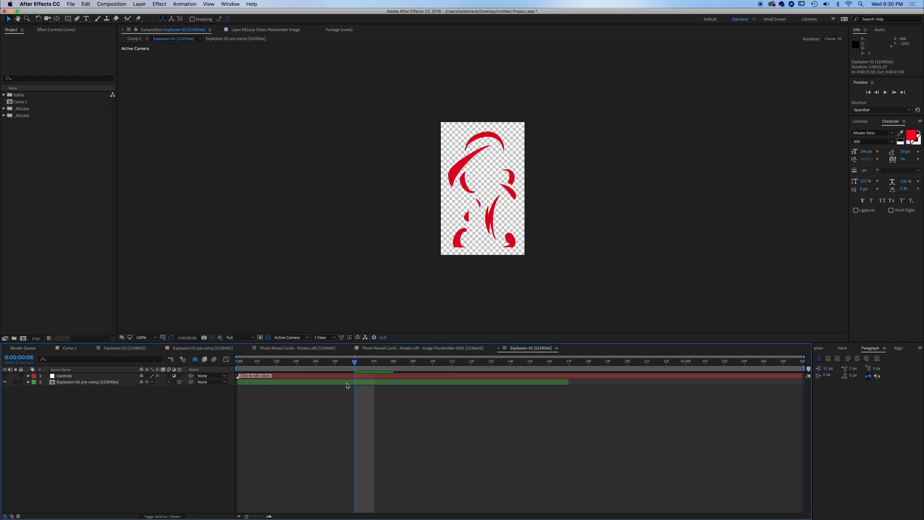
click(64, 375)
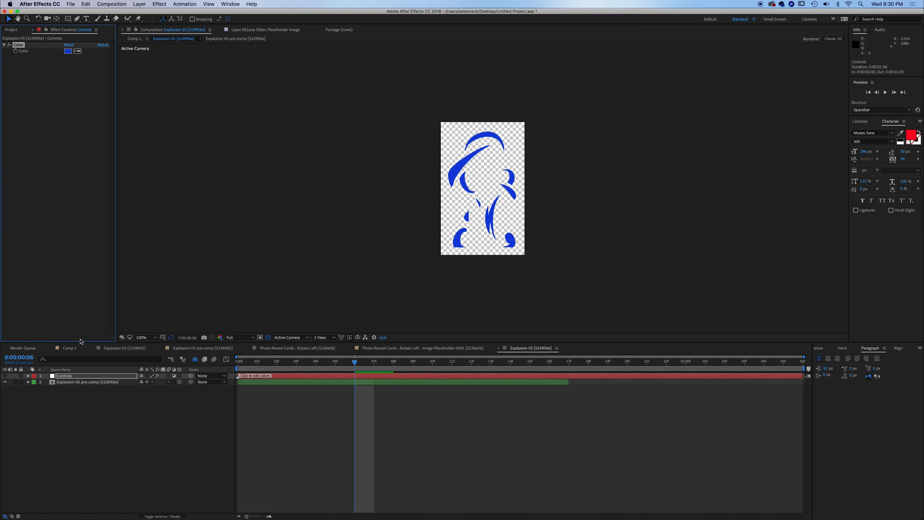
mouse_move(205, 350)
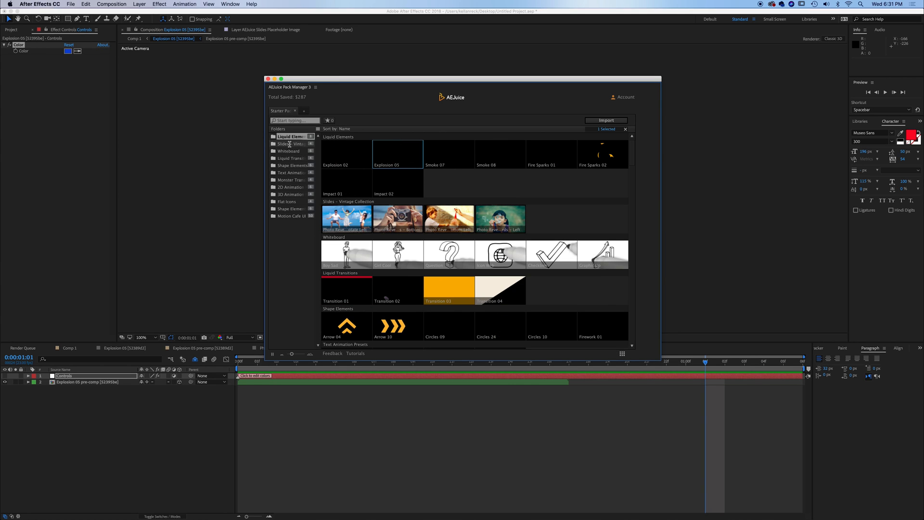
Scroll the Starter Pack and jump to the Shape Elements 2 assets
scroll(down, 3)
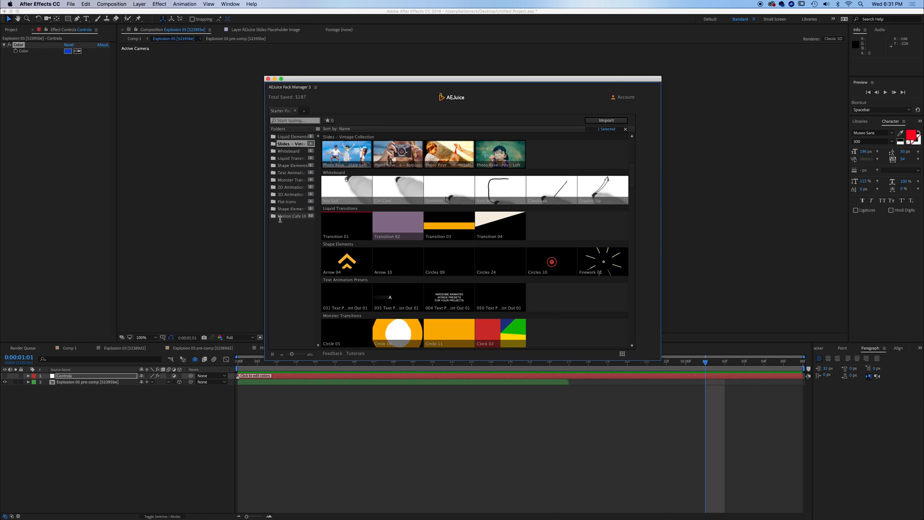
click(290, 215)
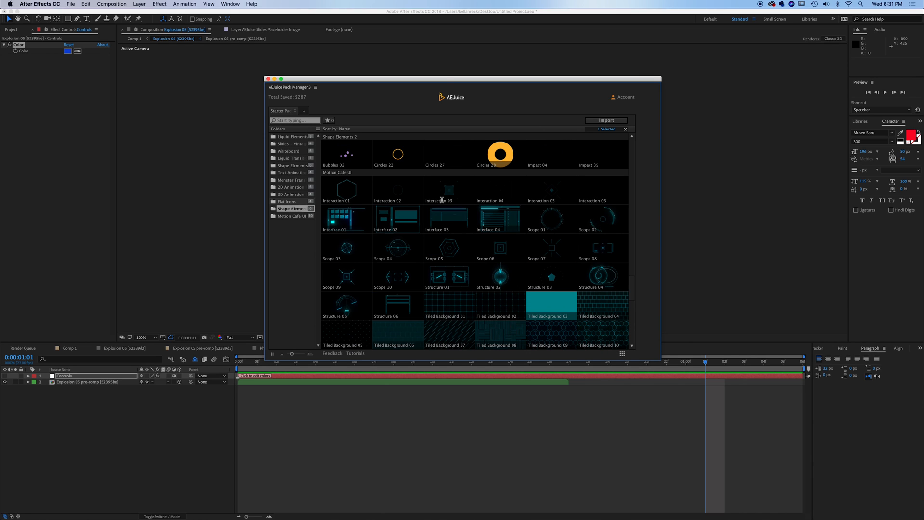
mouse_move(444, 221)
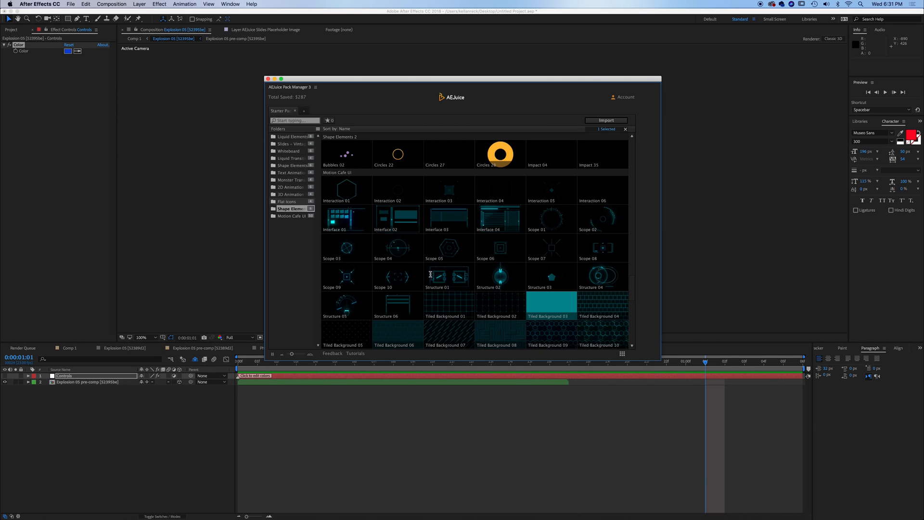
mouse_move(289, 196)
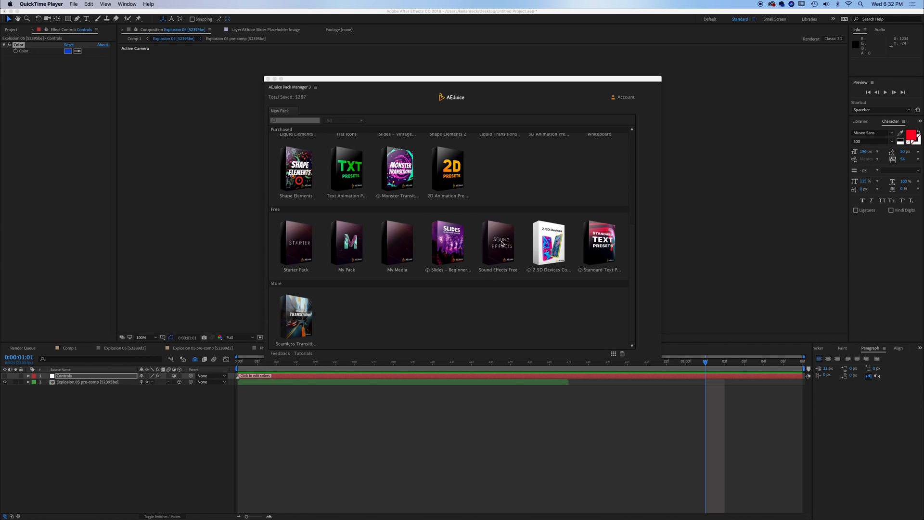
Add Whoosh Fast 01 from Sound Effects Free as a layer in the Explosion 05 composition
click(498, 243)
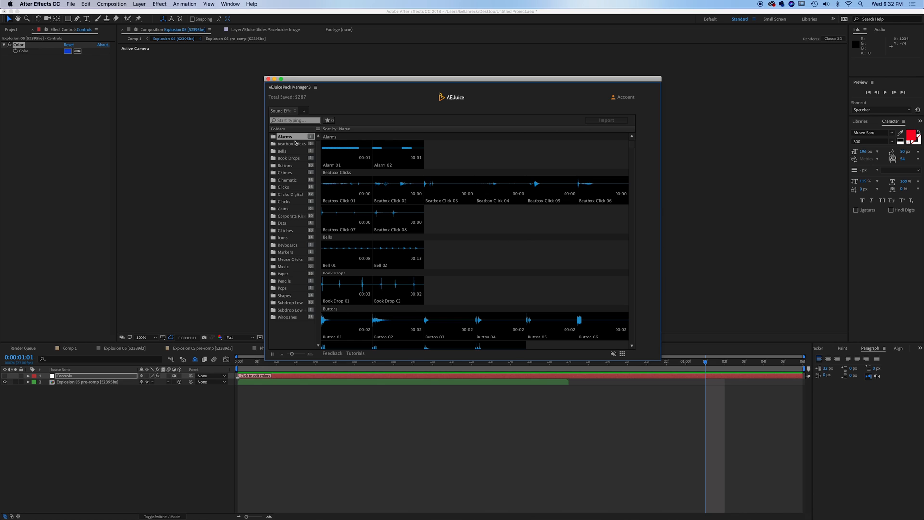
mouse_move(288, 172)
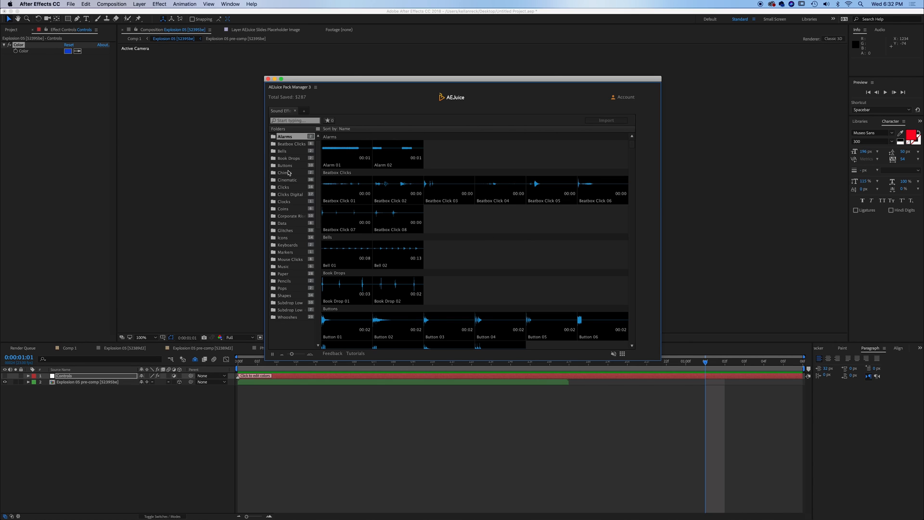
mouse_move(292, 310)
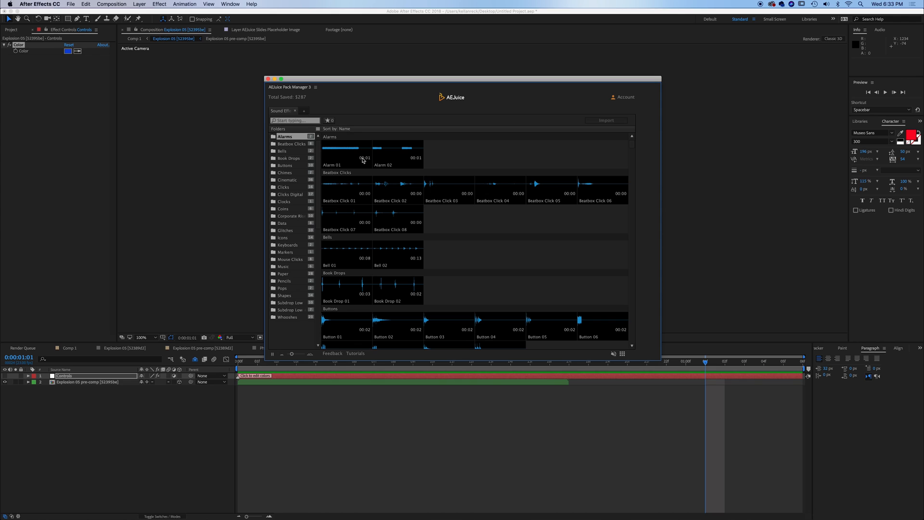
mouse_move(423, 322)
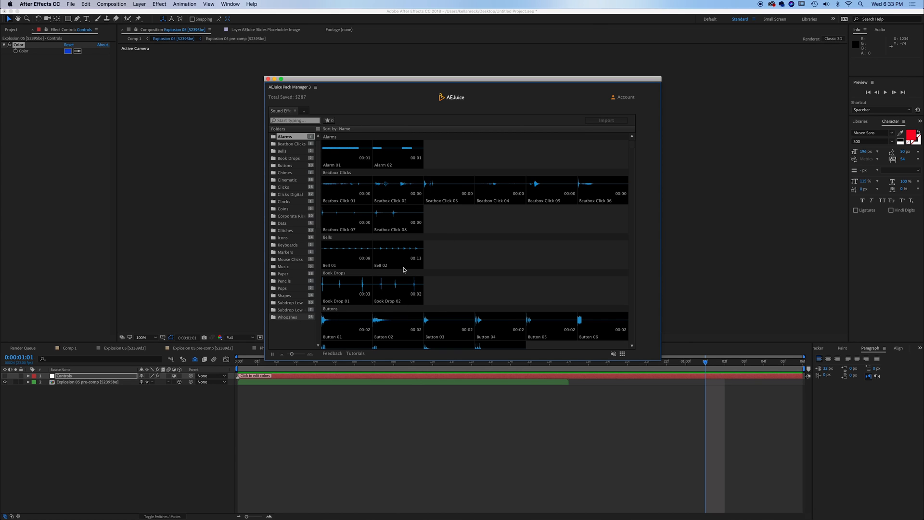
mouse_move(490, 222)
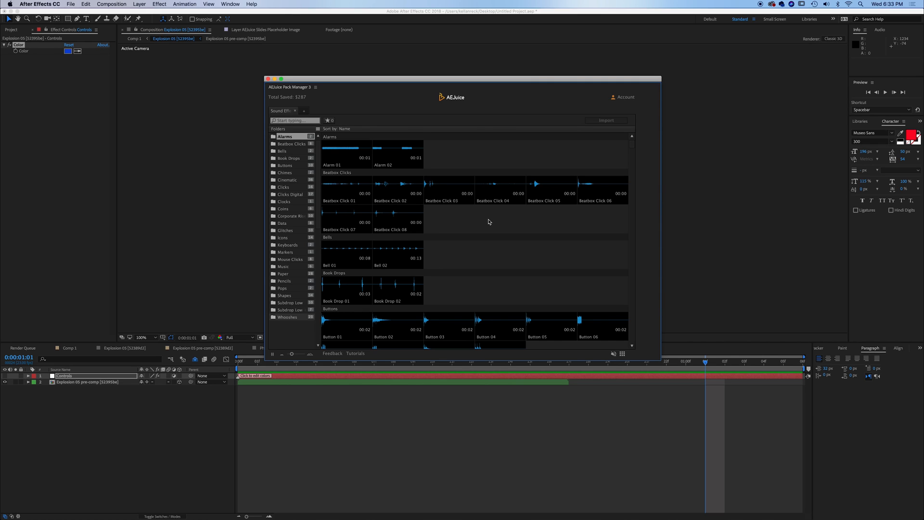
mouse_move(480, 224)
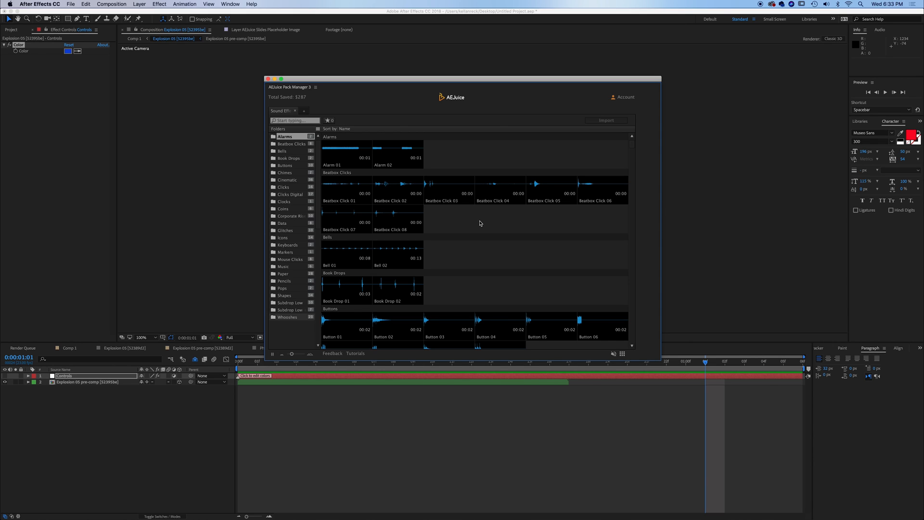
mouse_move(439, 234)
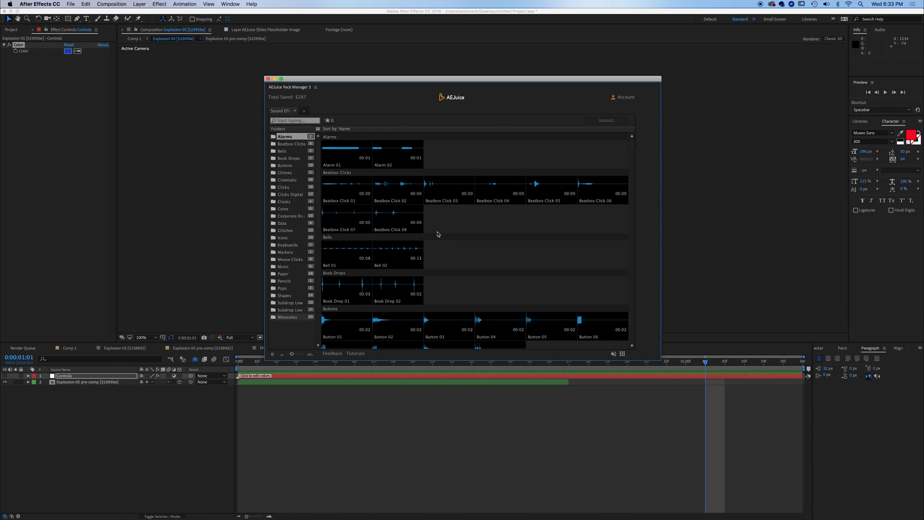
mouse_move(589, 217)
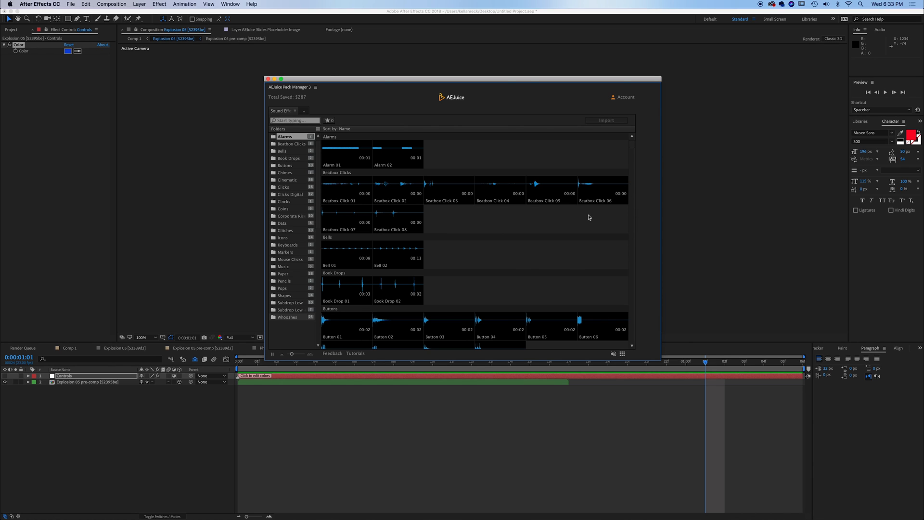
mouse_move(290, 319)
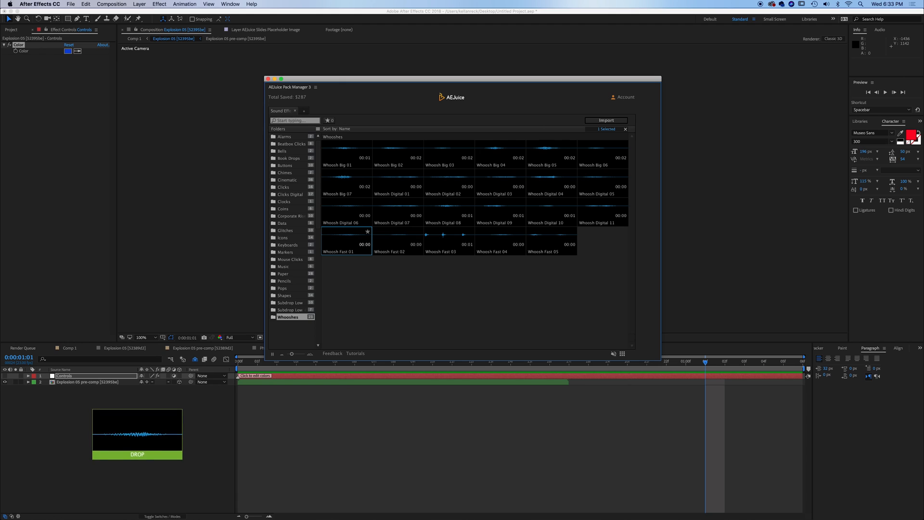
click(606, 120)
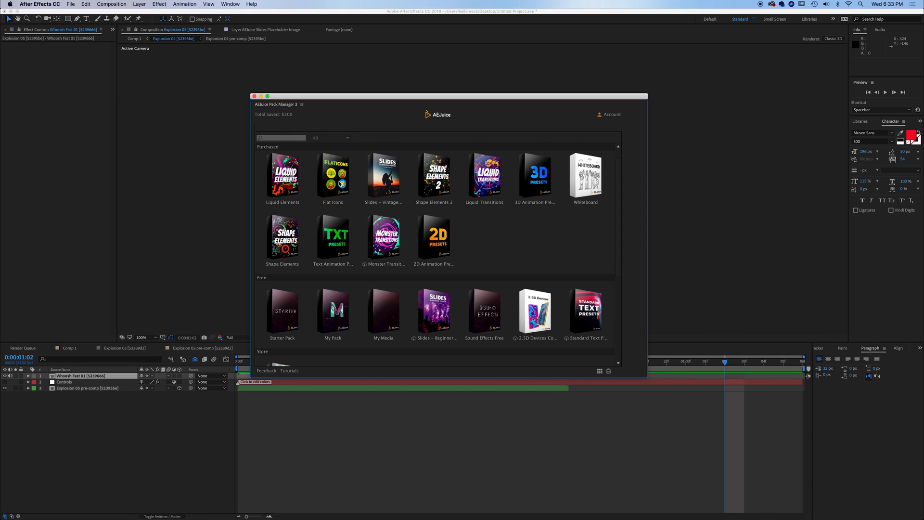
mouse_move(490, 257)
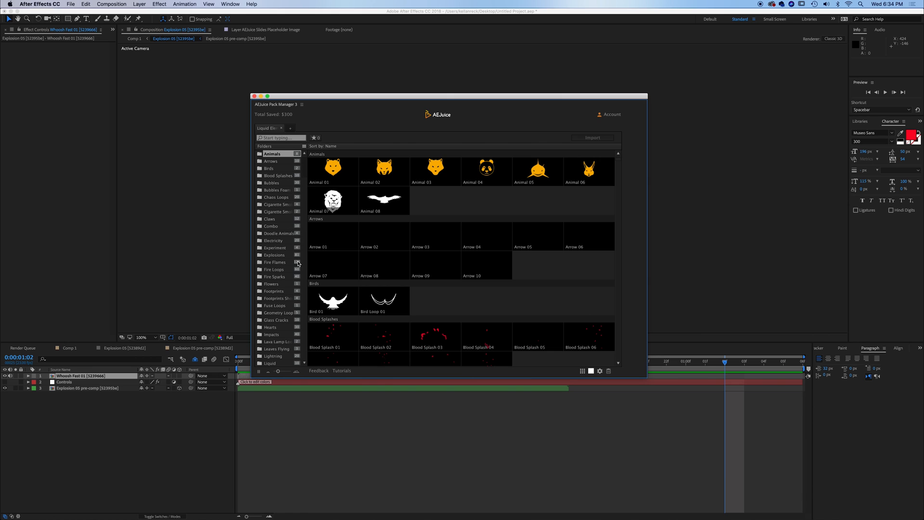
mouse_move(276, 355)
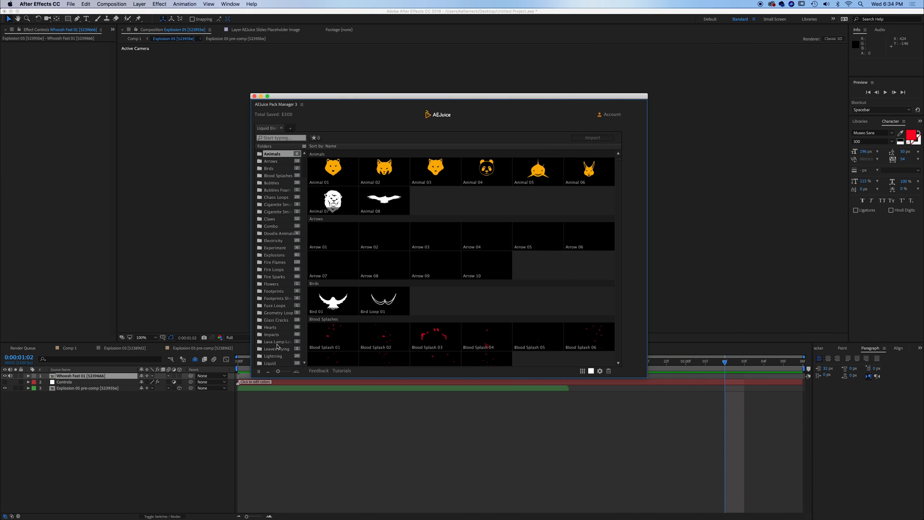
mouse_move(475, 352)
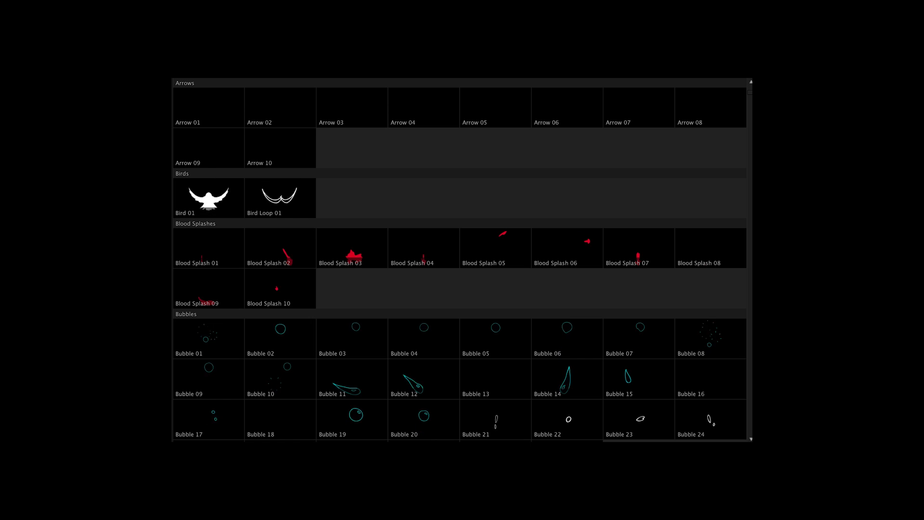
Scroll through the Liquid Elements animal, heart and impact shape folders
scroll(down, 3)
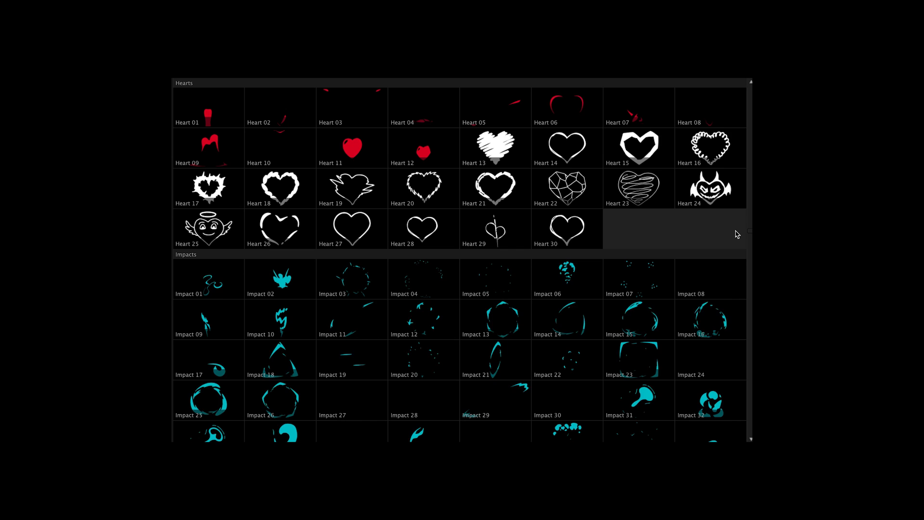
scroll(down, 3)
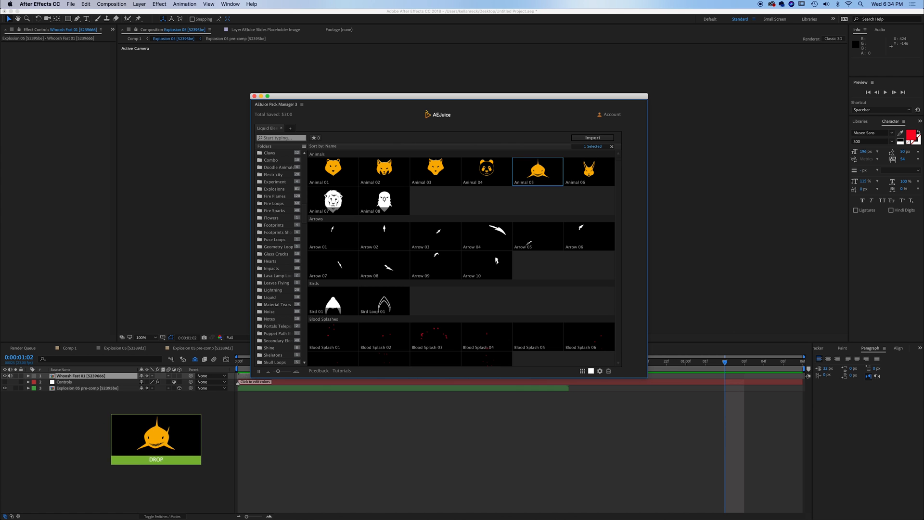
Import the Drone flat icon into the Animal 05 comp and delete the leftover shark layers
click(592, 138)
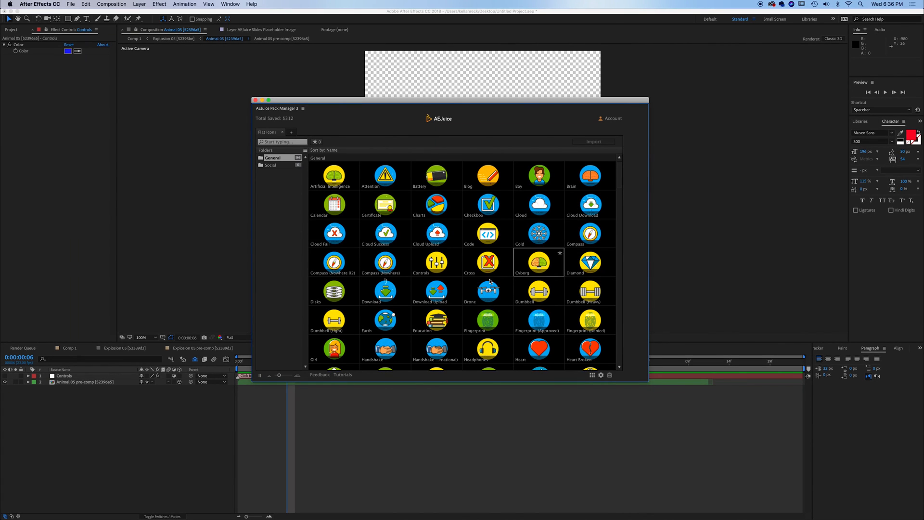
click(487, 291)
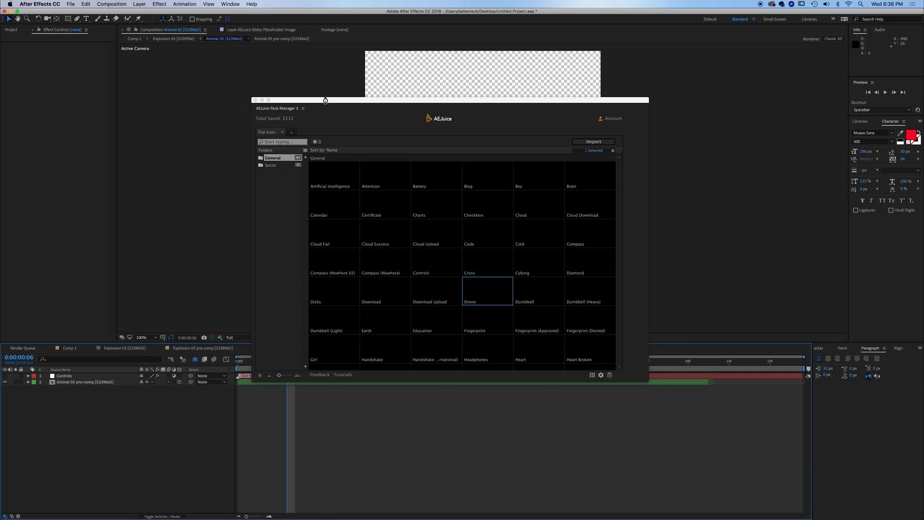
click(594, 141)
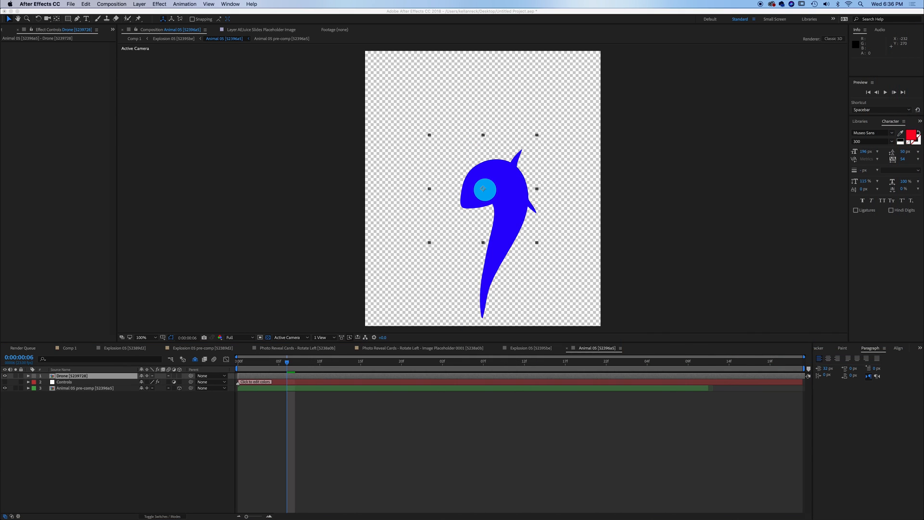
click(64, 381)
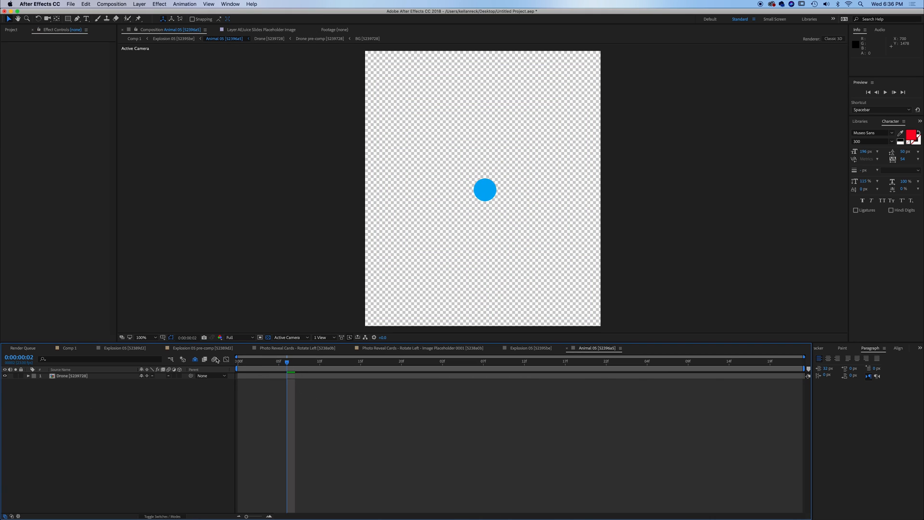
key(Space)
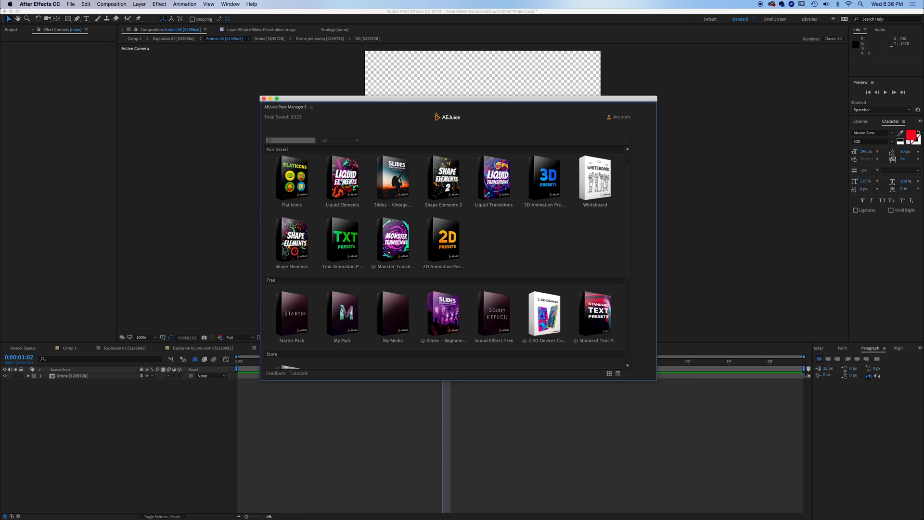
mouse_move(541, 196)
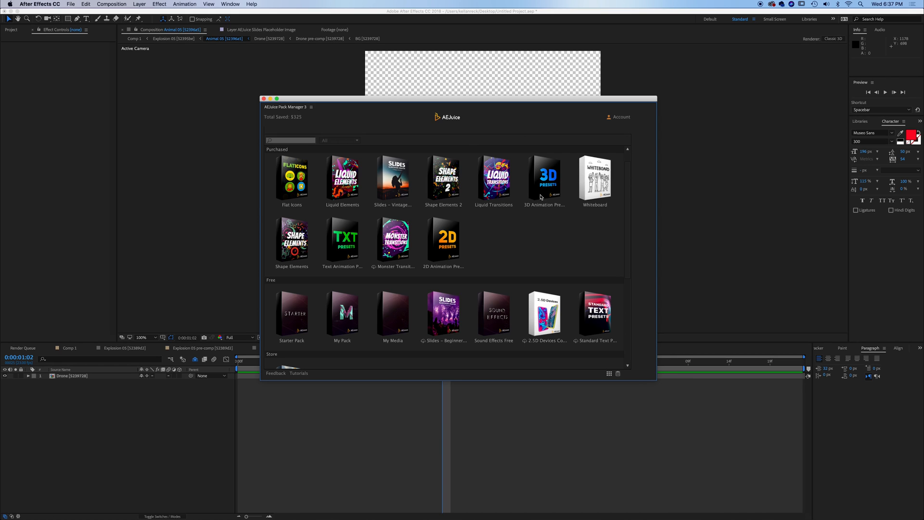
mouse_move(452, 243)
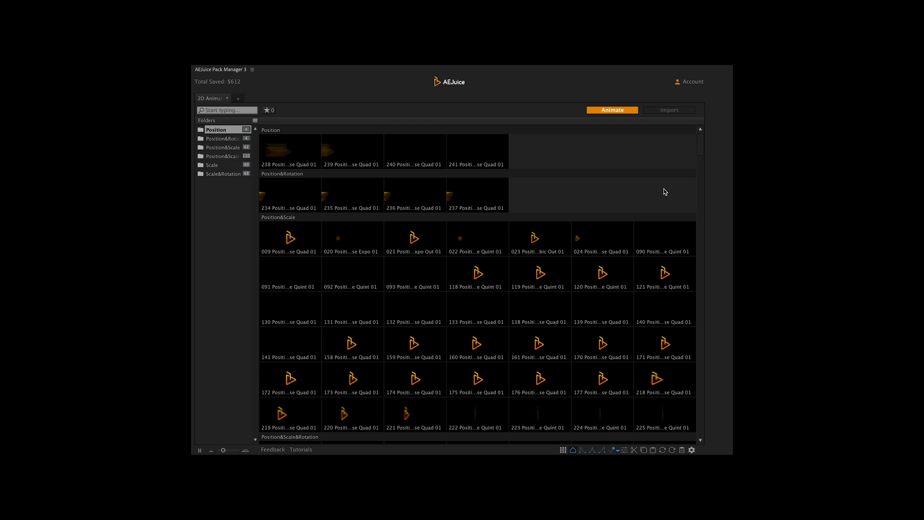
Apply a Position&Scale in-out bounce preset to the Drone and preview it at Third resolution
click(223, 174)
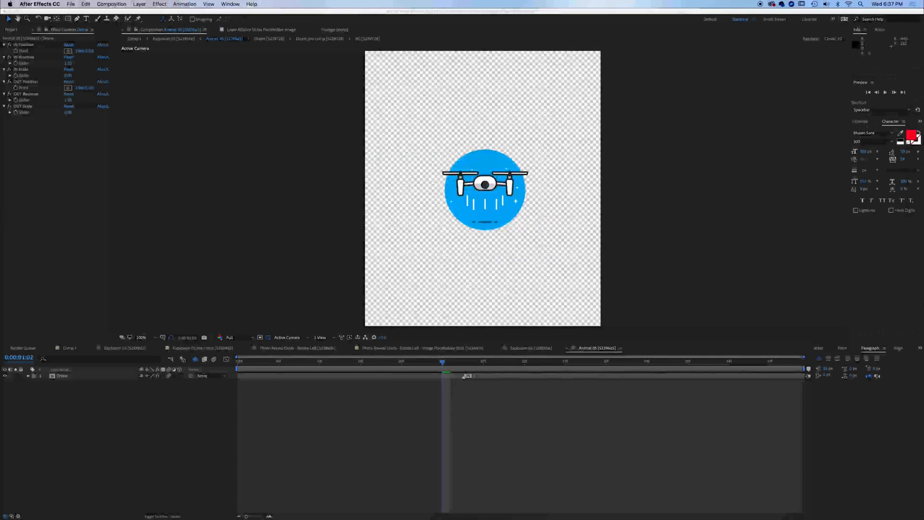
click(393, 362)
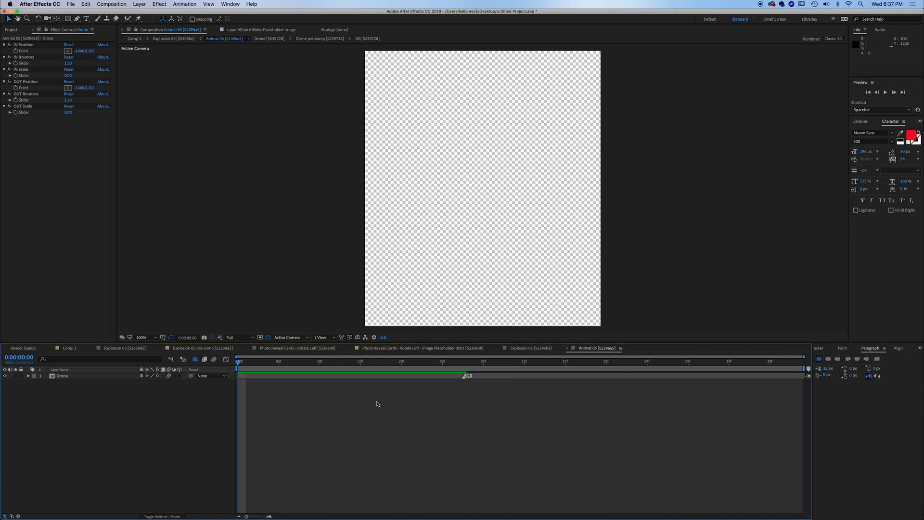
mouse_move(275, 322)
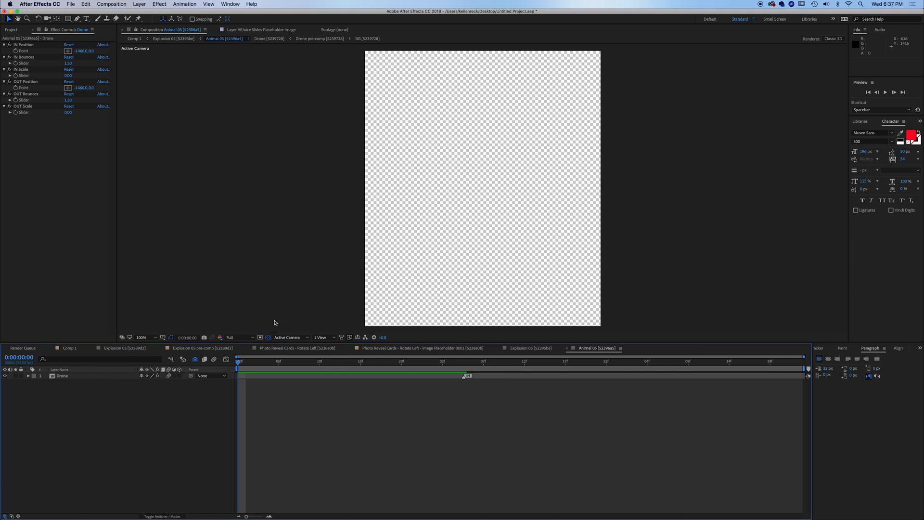
click(270, 367)
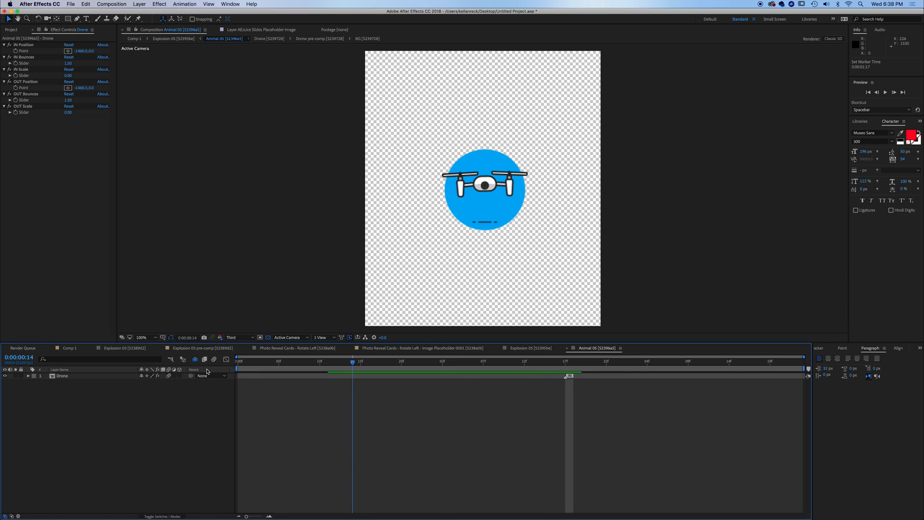
key(Space)
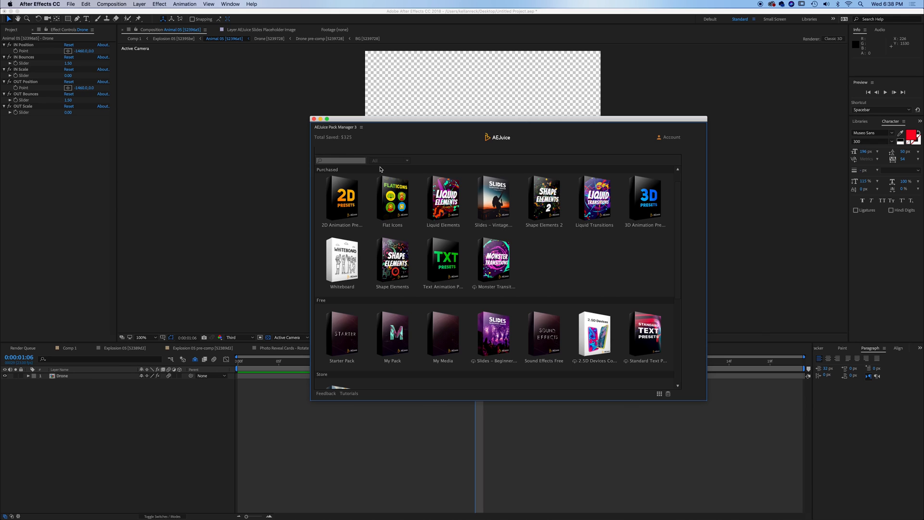
mouse_move(622, 203)
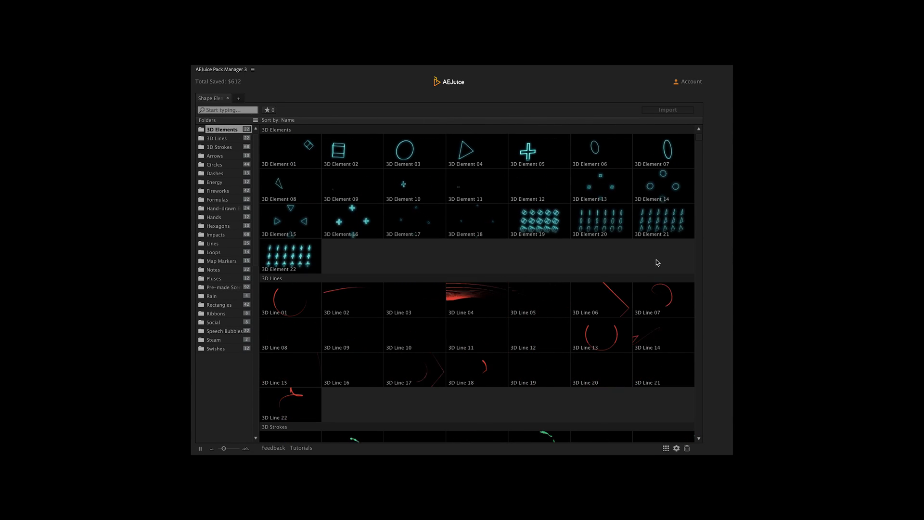
Import the Social 03 confetti shape element above the Drone layer and preview the burst
click(216, 234)
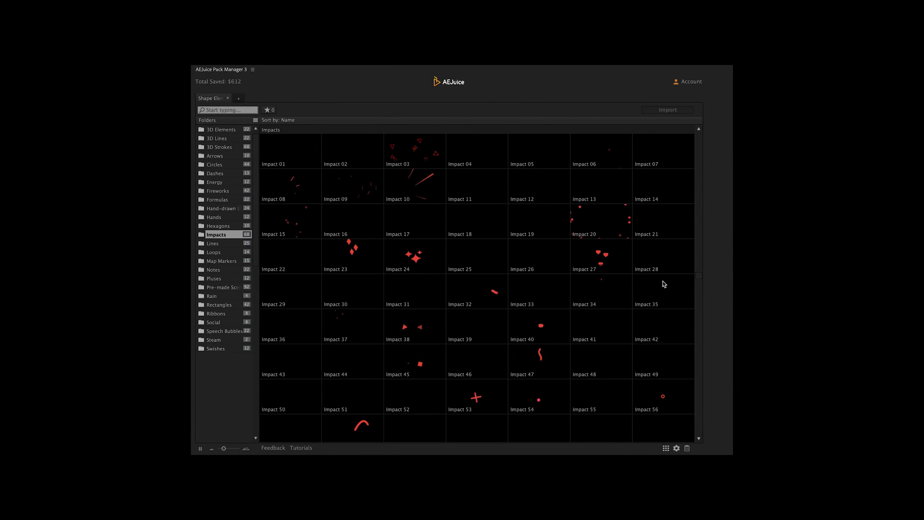
click(222, 287)
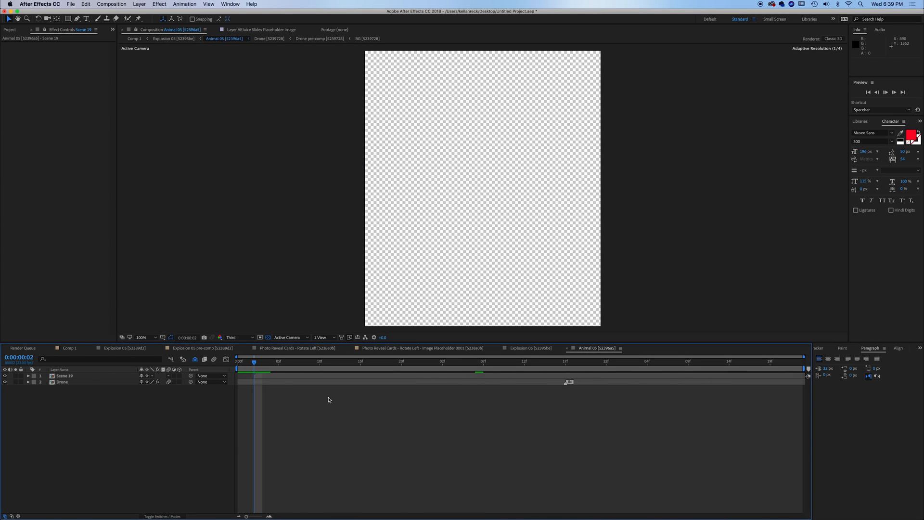
key(Space)
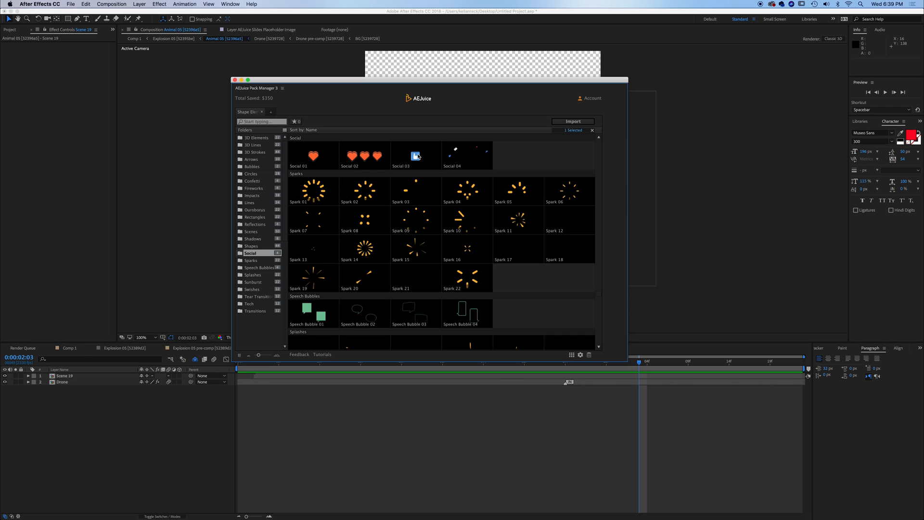
click(415, 155)
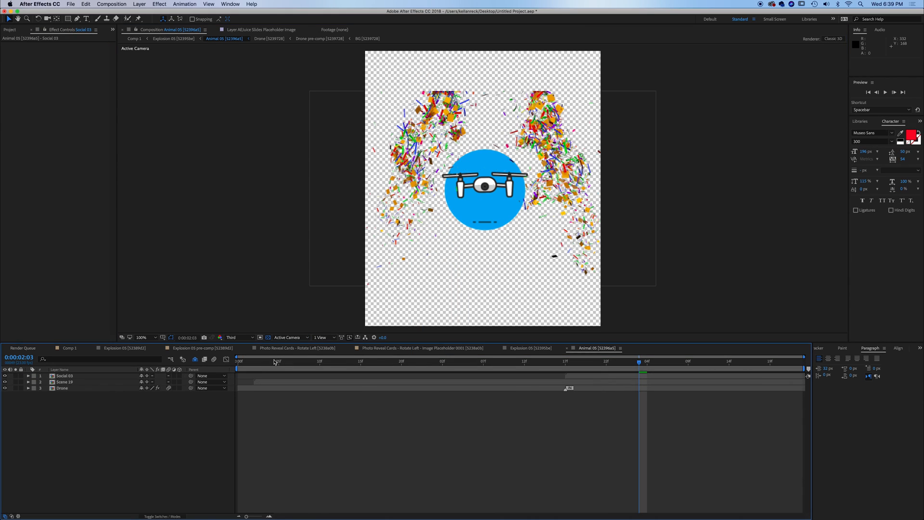
click(663, 361)
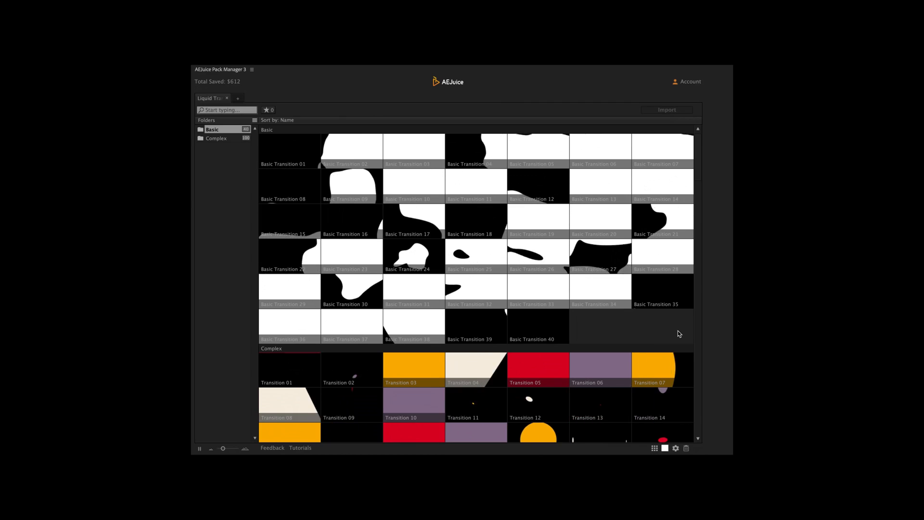
Import Transition 23 from the Complex liquid transitions over Animal 05 and enter its precomp
scroll(down, 3)
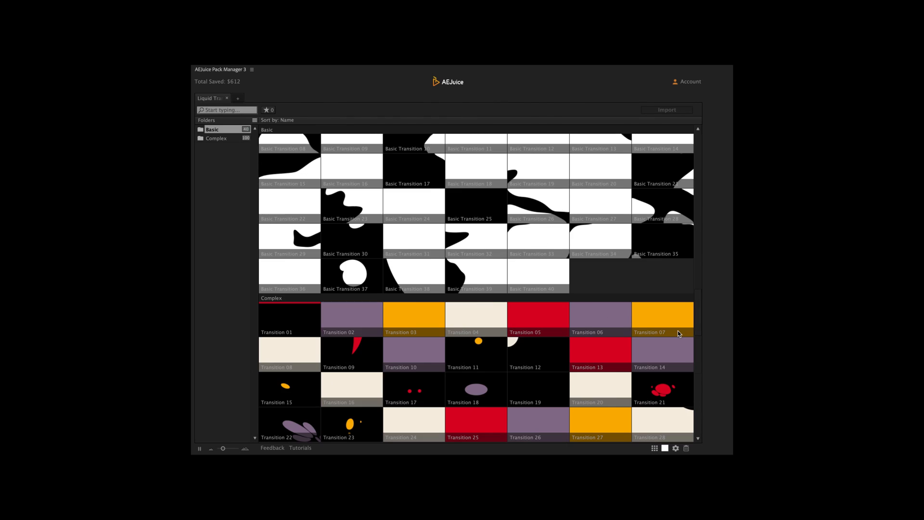
click(217, 139)
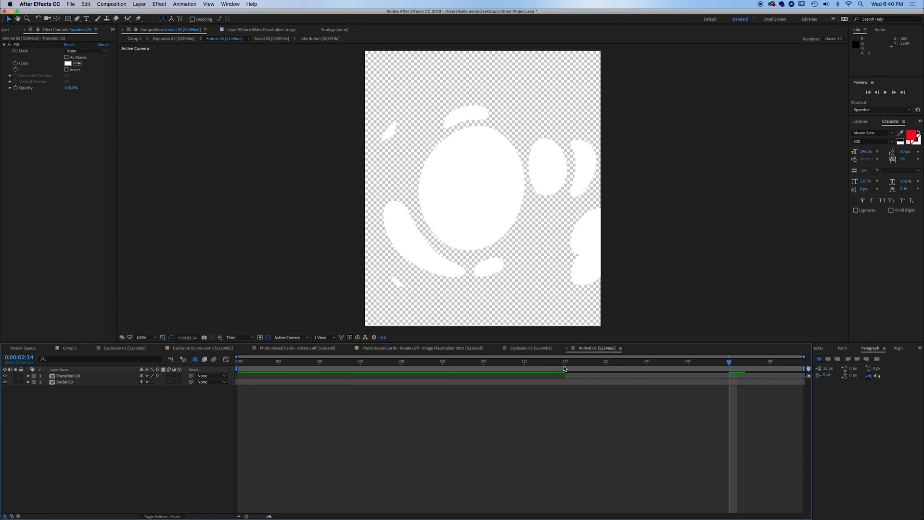
click(70, 375)
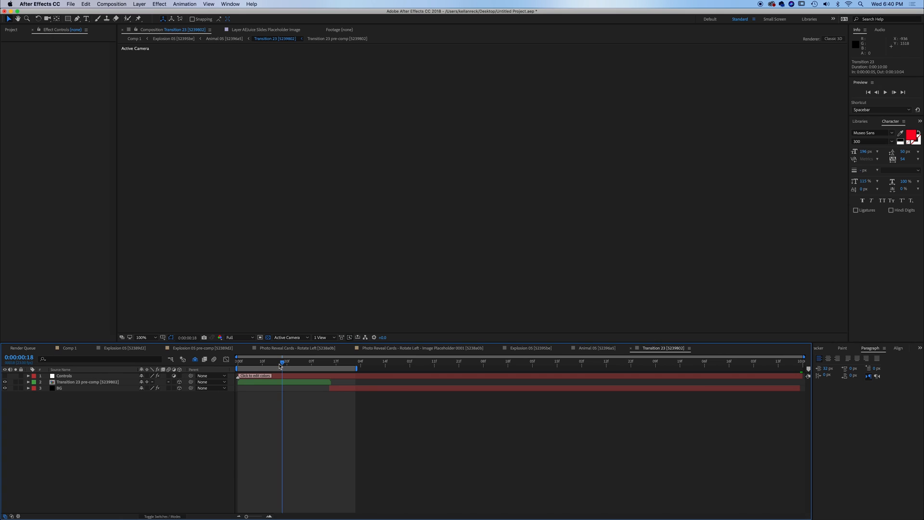
click(64, 375)
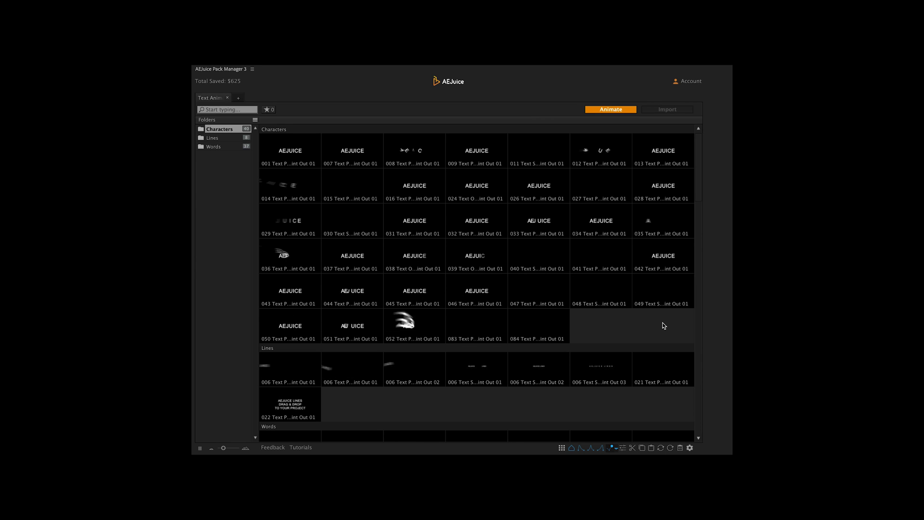
Create an AEJUICE text layer in the comp centre, apply a Characters text preset and preview it
click(214, 147)
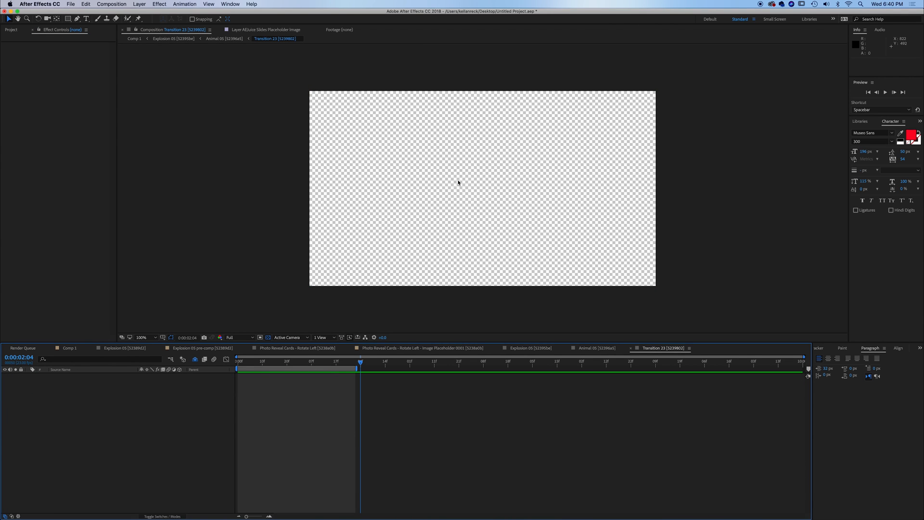
click(444, 180)
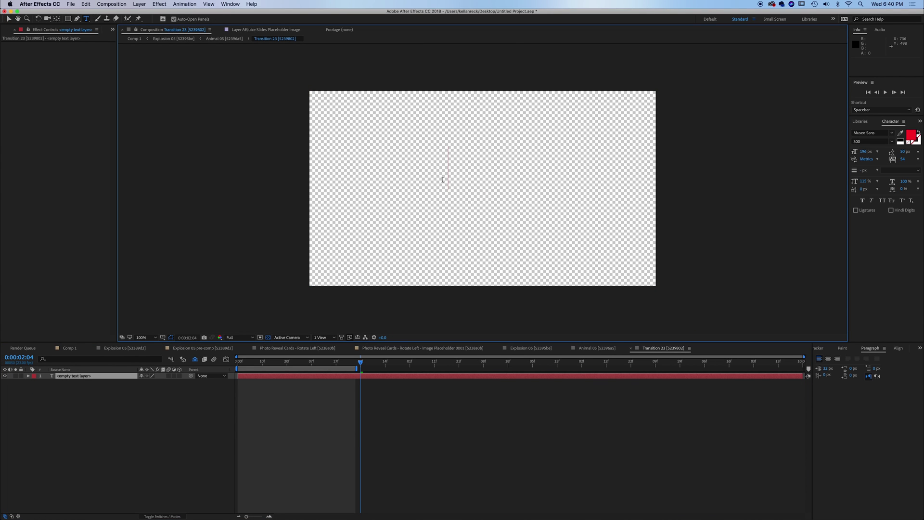
text(AEJUICE)
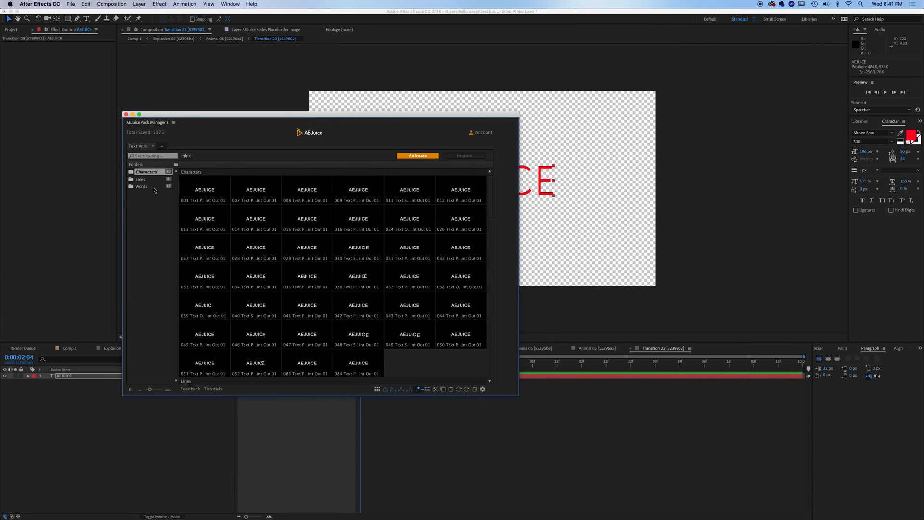
mouse_move(274, 283)
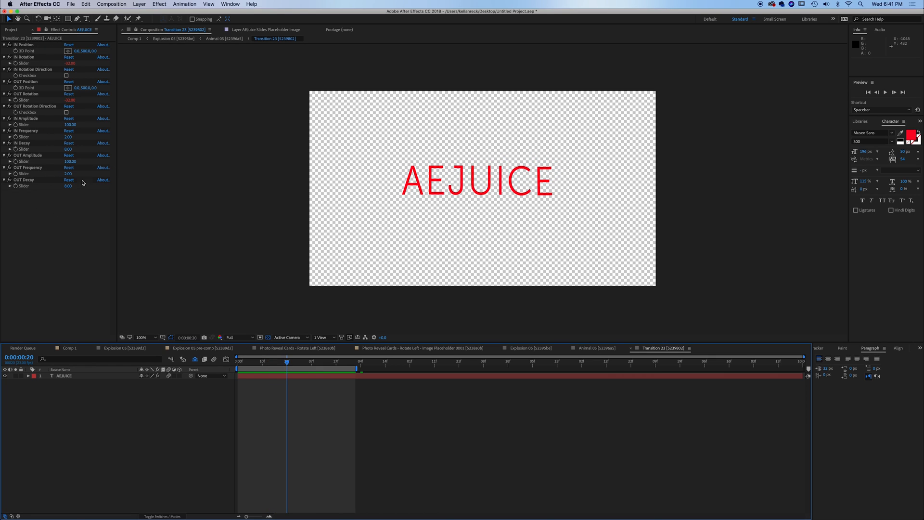
mouse_move(574, 396)
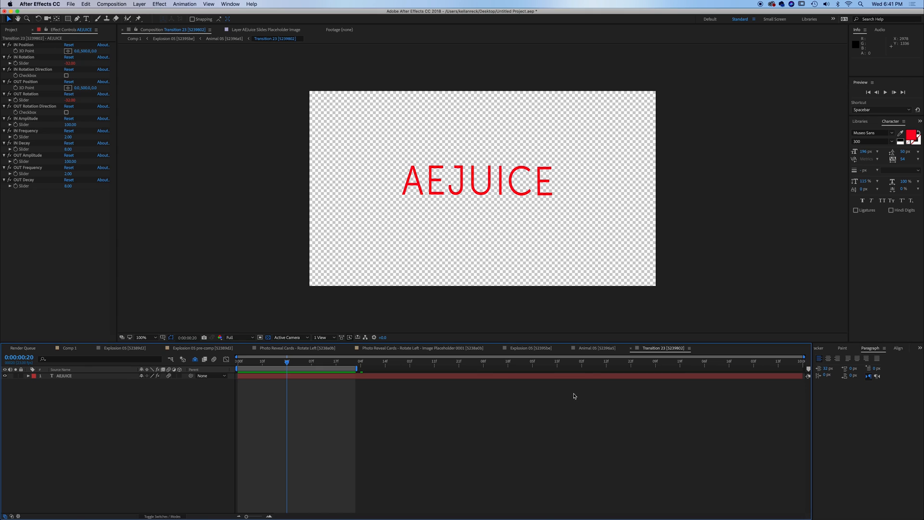
click(237, 361)
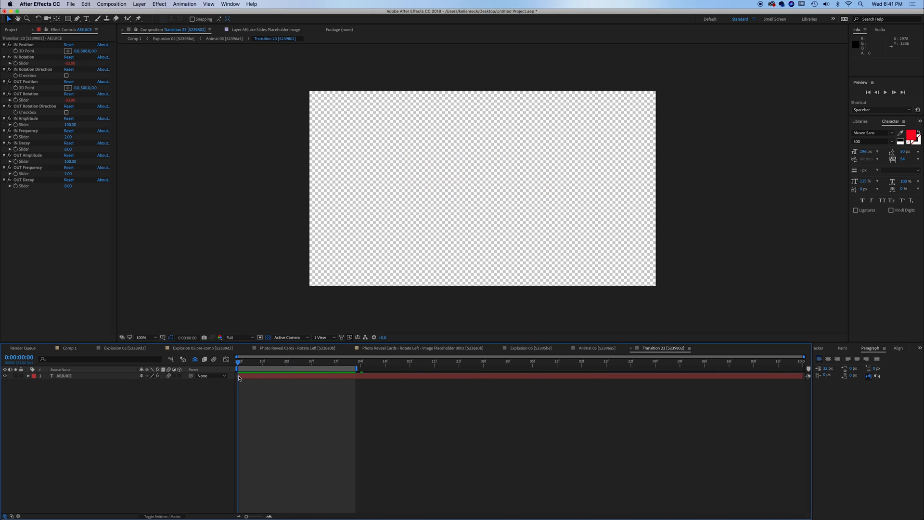
key(Space)
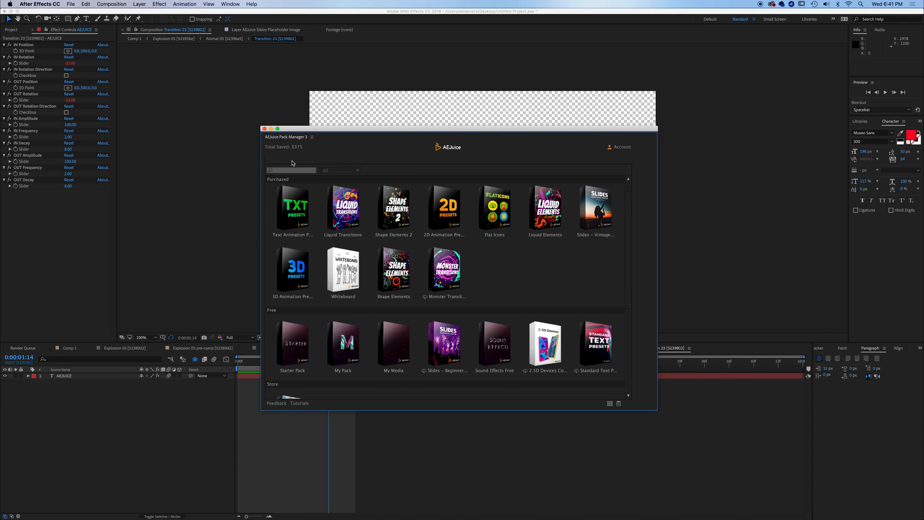
mouse_move(505, 256)
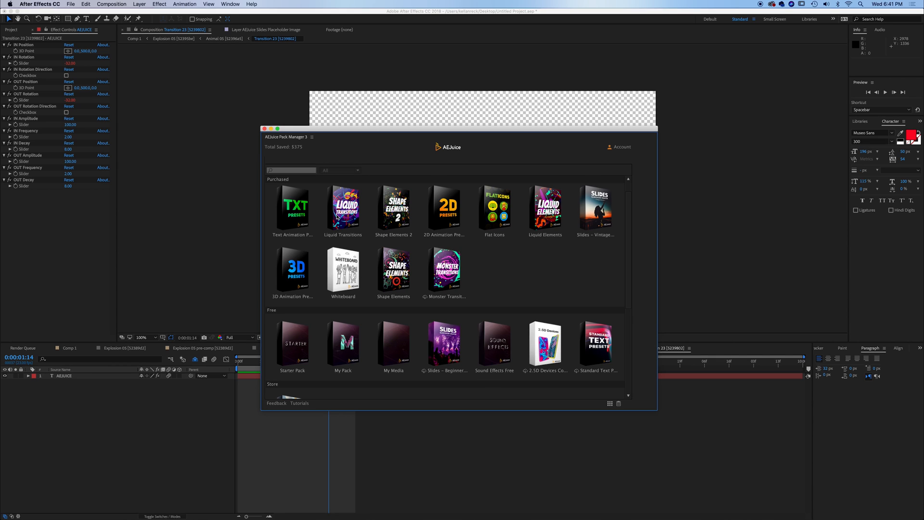
mouse_move(324, 224)
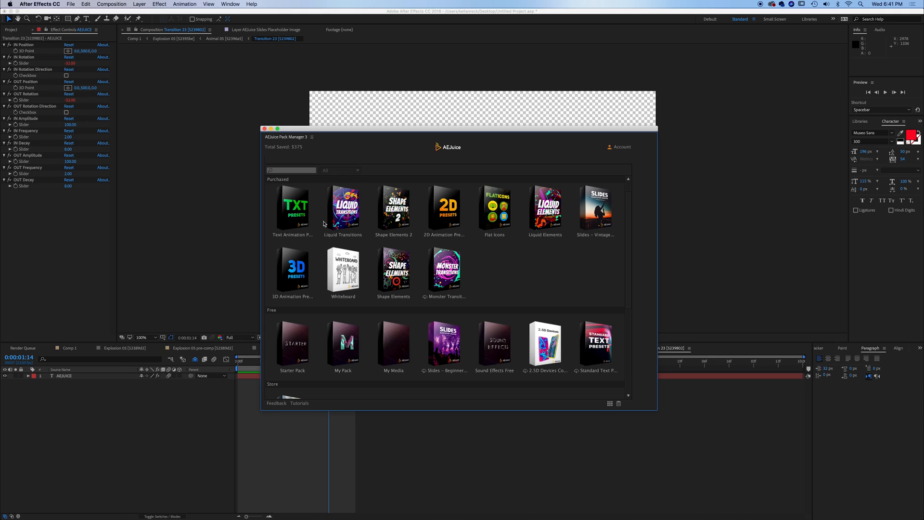
mouse_move(295, 357)
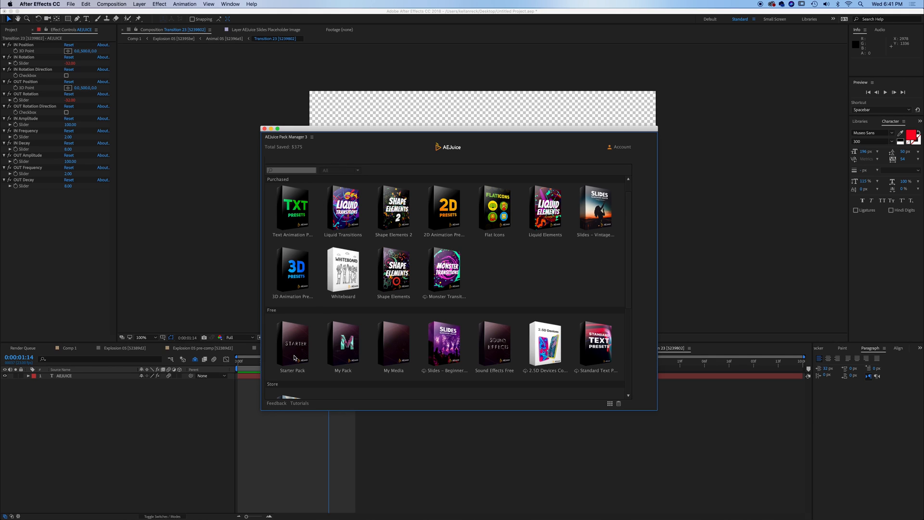
mouse_move(301, 209)
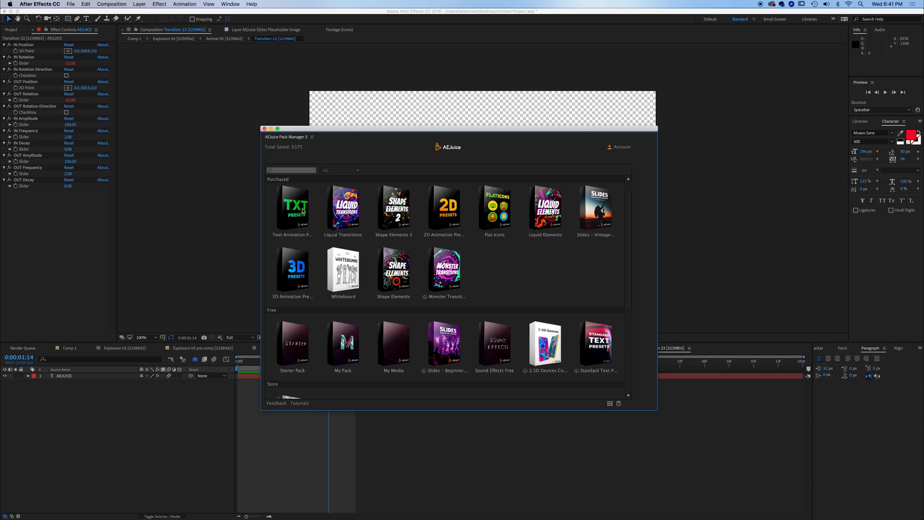
mouse_move(306, 207)
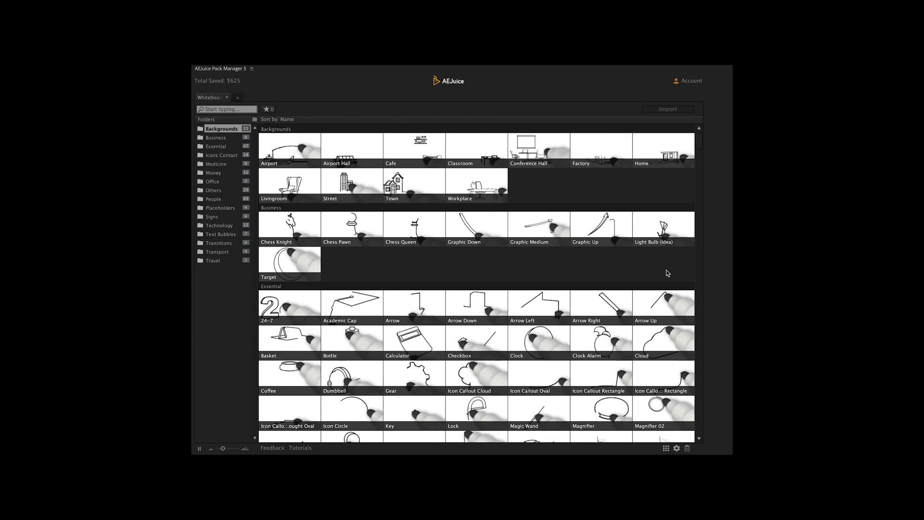
Import the Chess Knight drawing from the Whiteboard pack's Business category into the comp
click(214, 199)
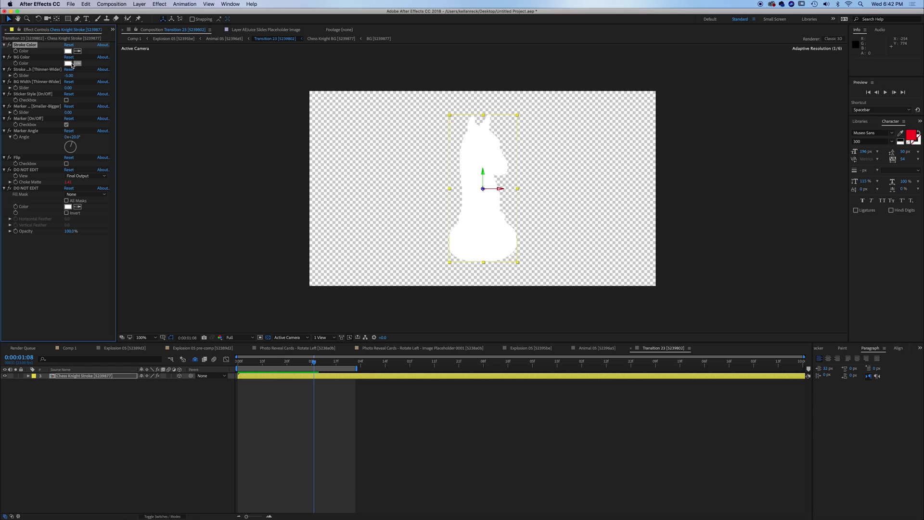
Set the Chess Knight Stroke's BG Color to blue in Effect Controls
click(81, 63)
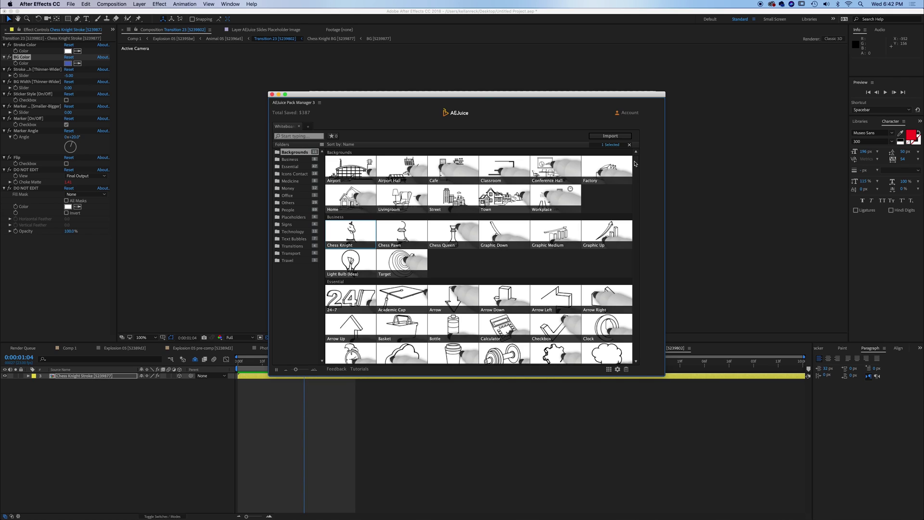
mouse_move(525, 249)
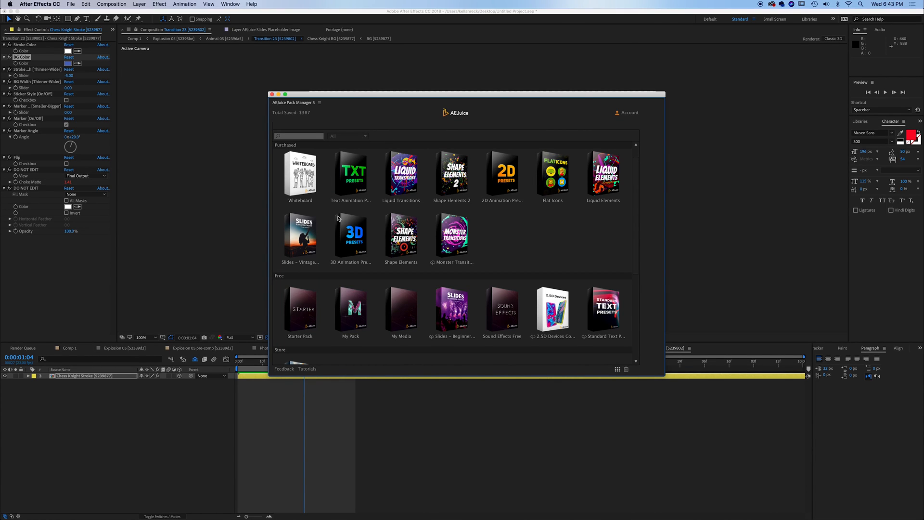
mouse_move(488, 252)
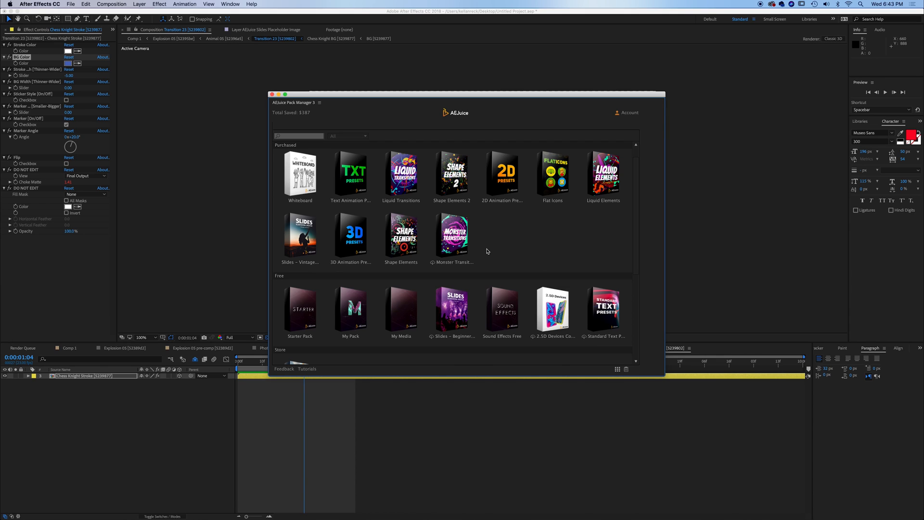
mouse_move(511, 245)
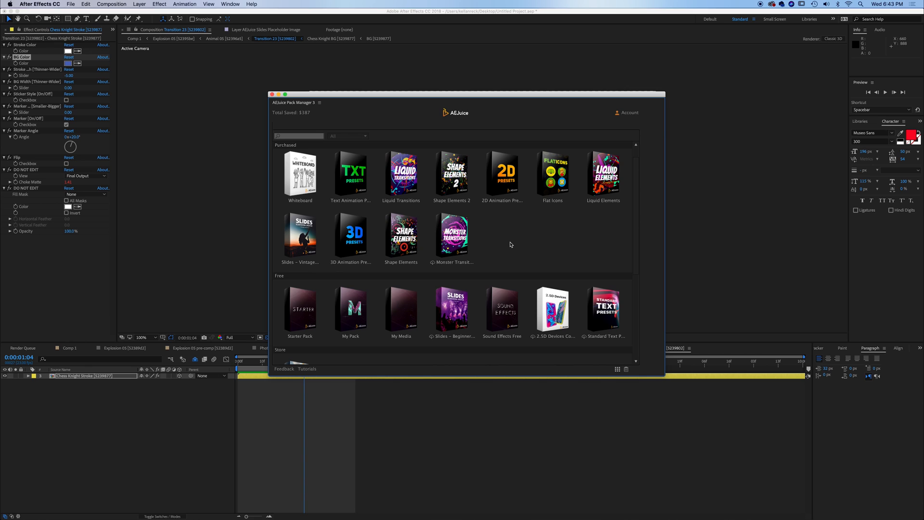